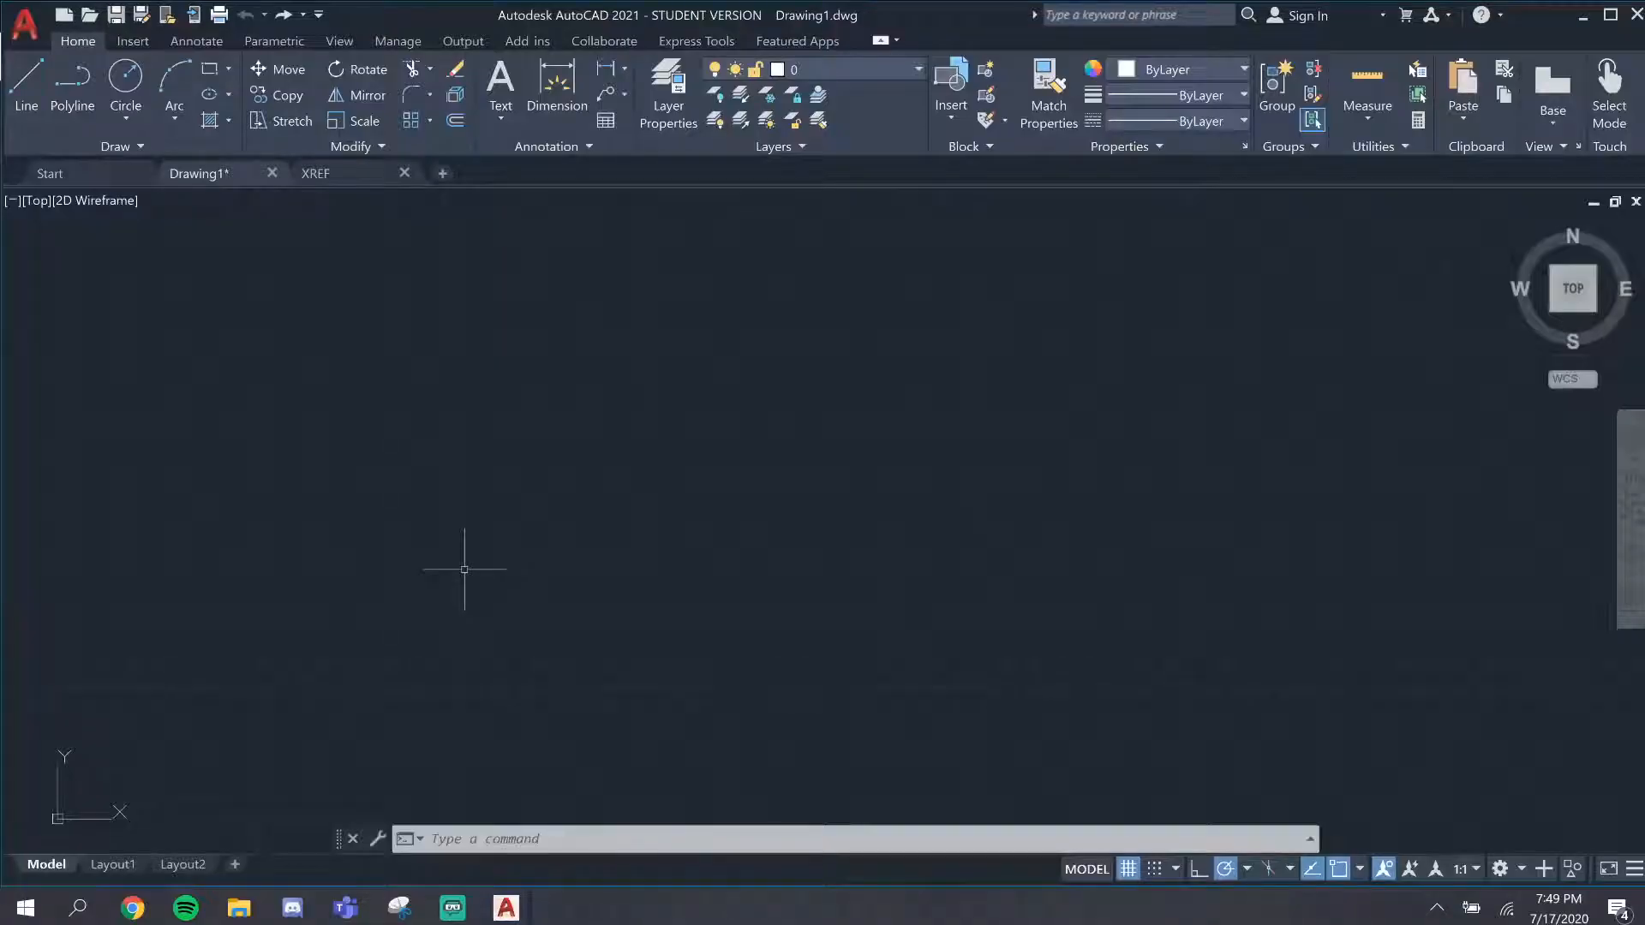
mouse_move(367, 221)
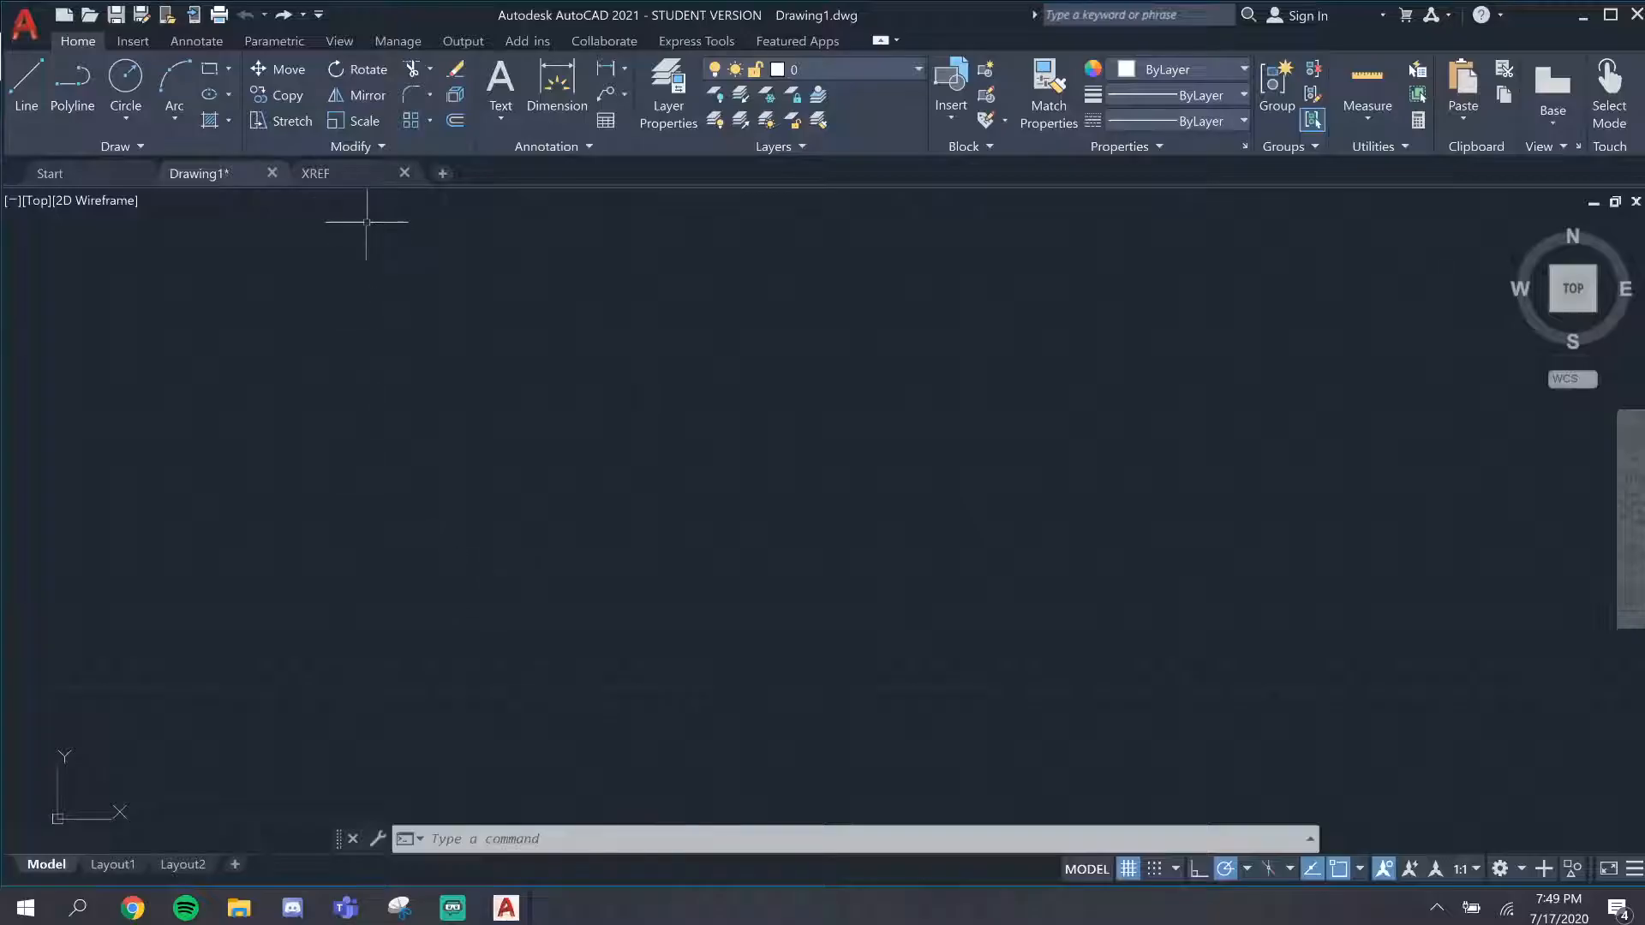
Create a new layer in Drawing1's Layer Properties Manager, to be named XREF
left_click(315, 173)
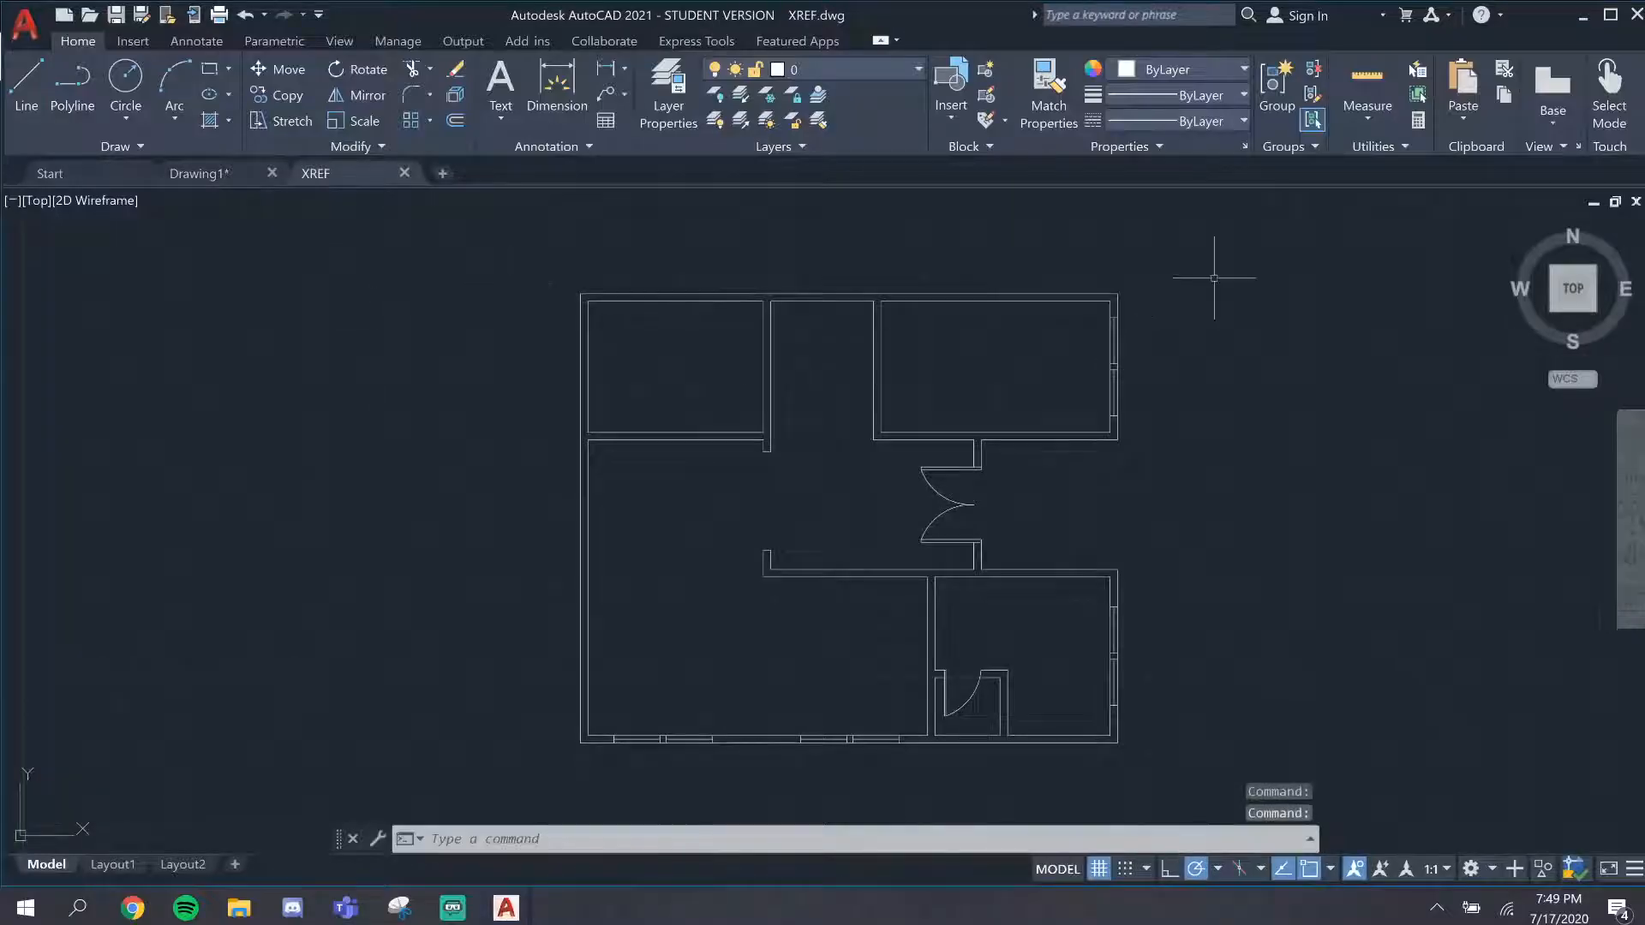
mouse_move(336, 209)
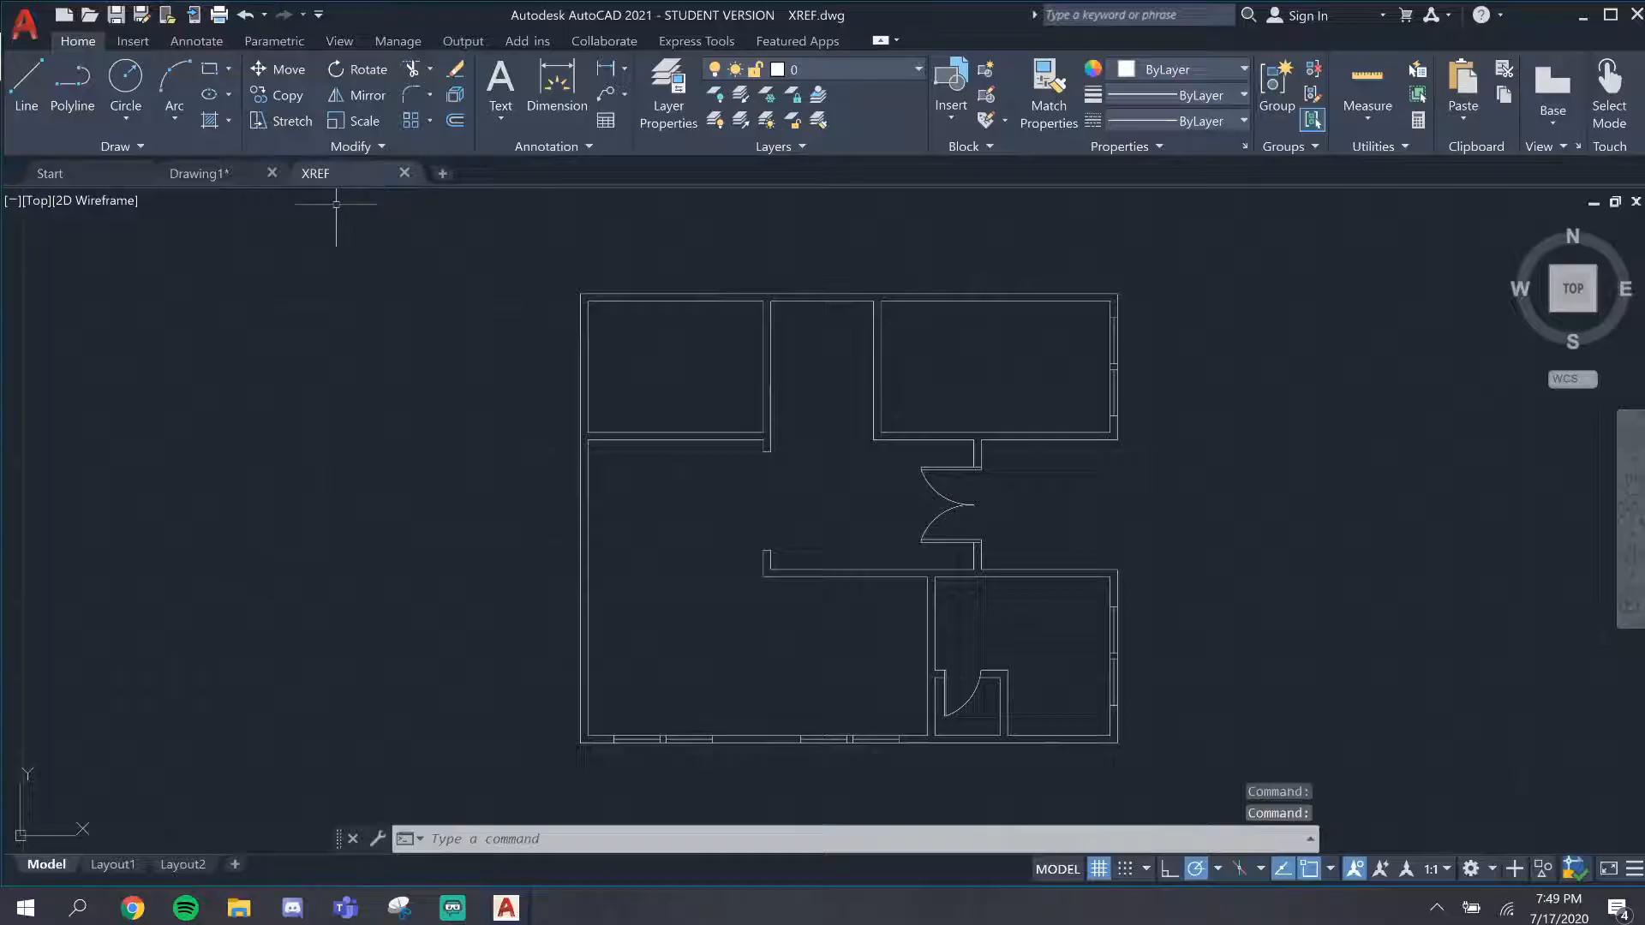
left_click(199, 173)
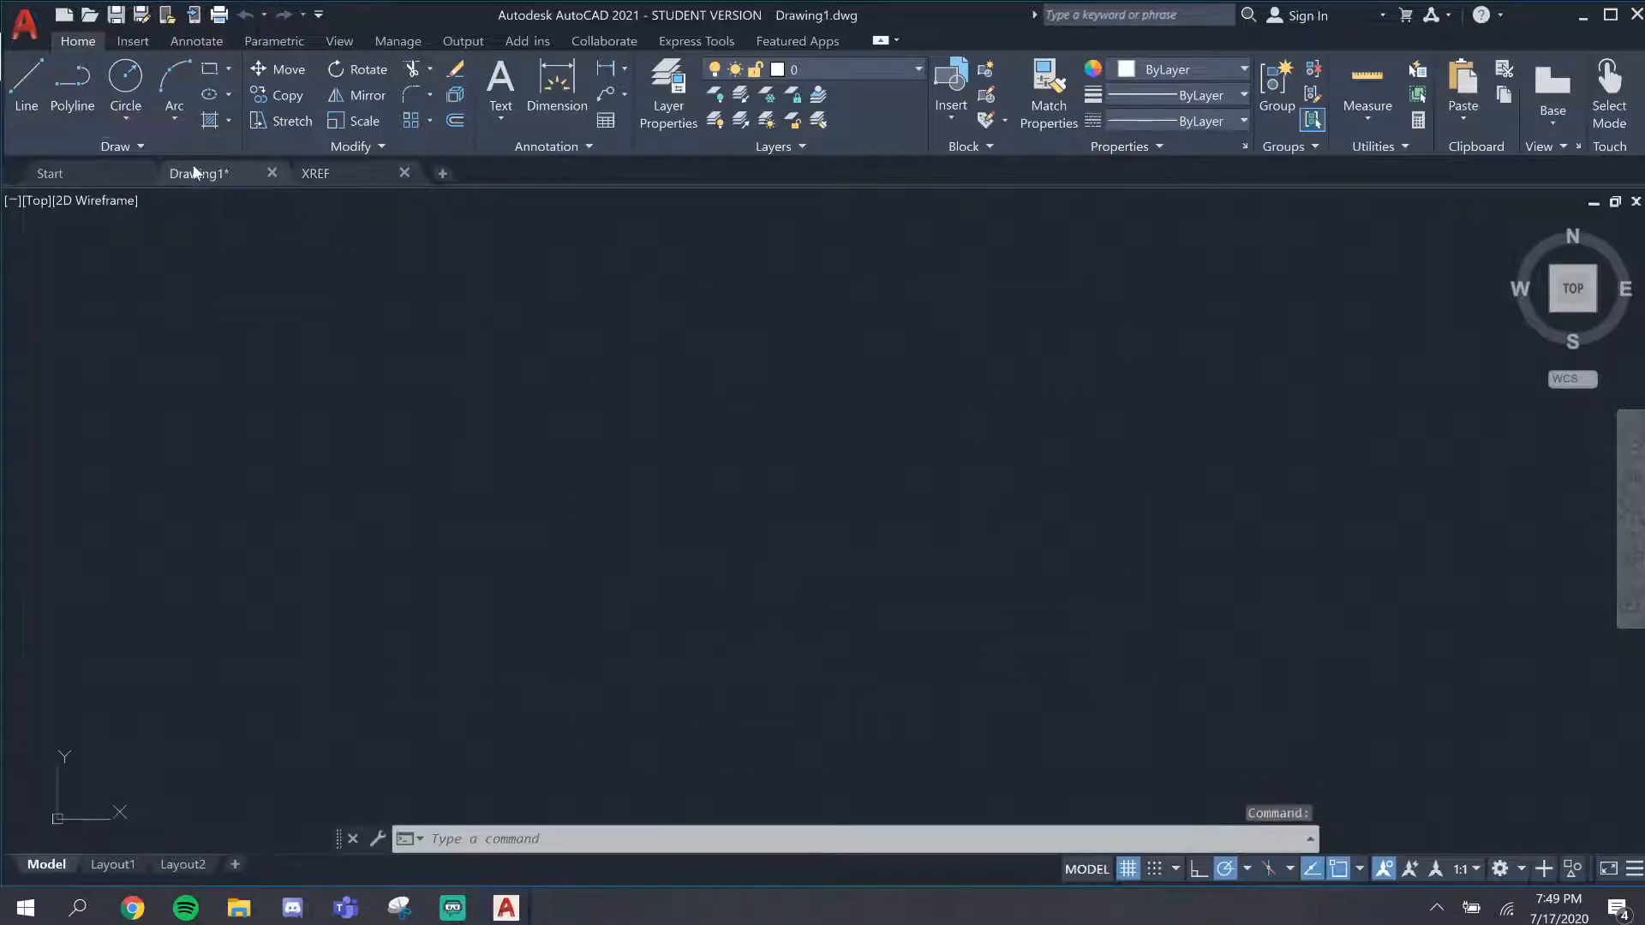
mouse_move(756, 527)
type("LAYER")
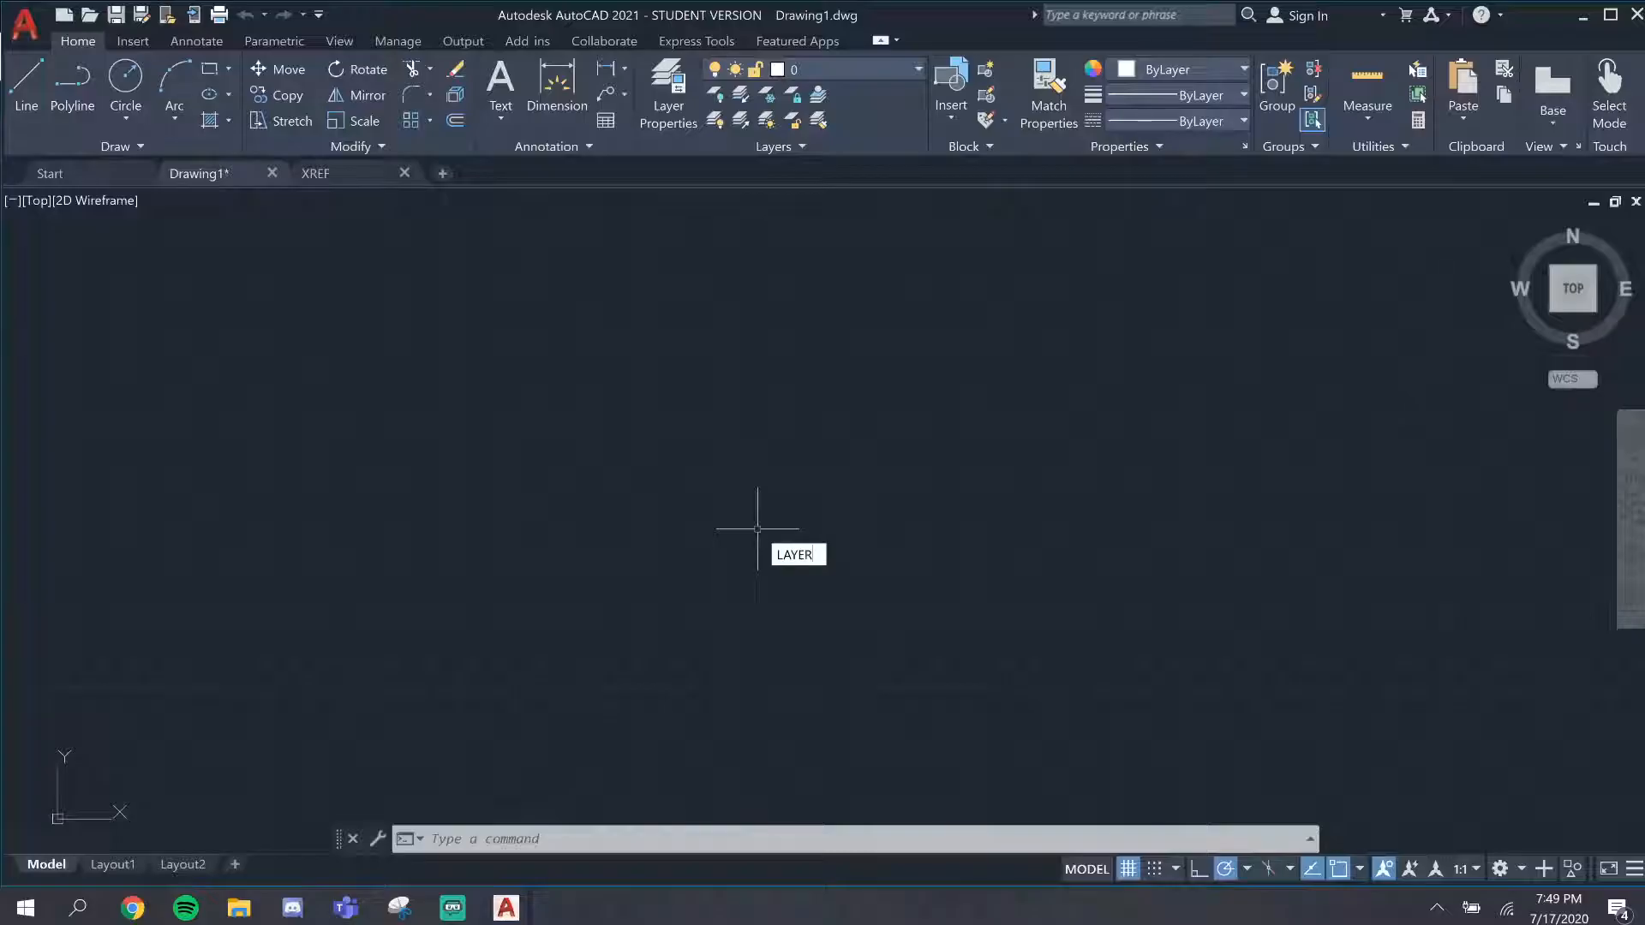
left_click(666, 94)
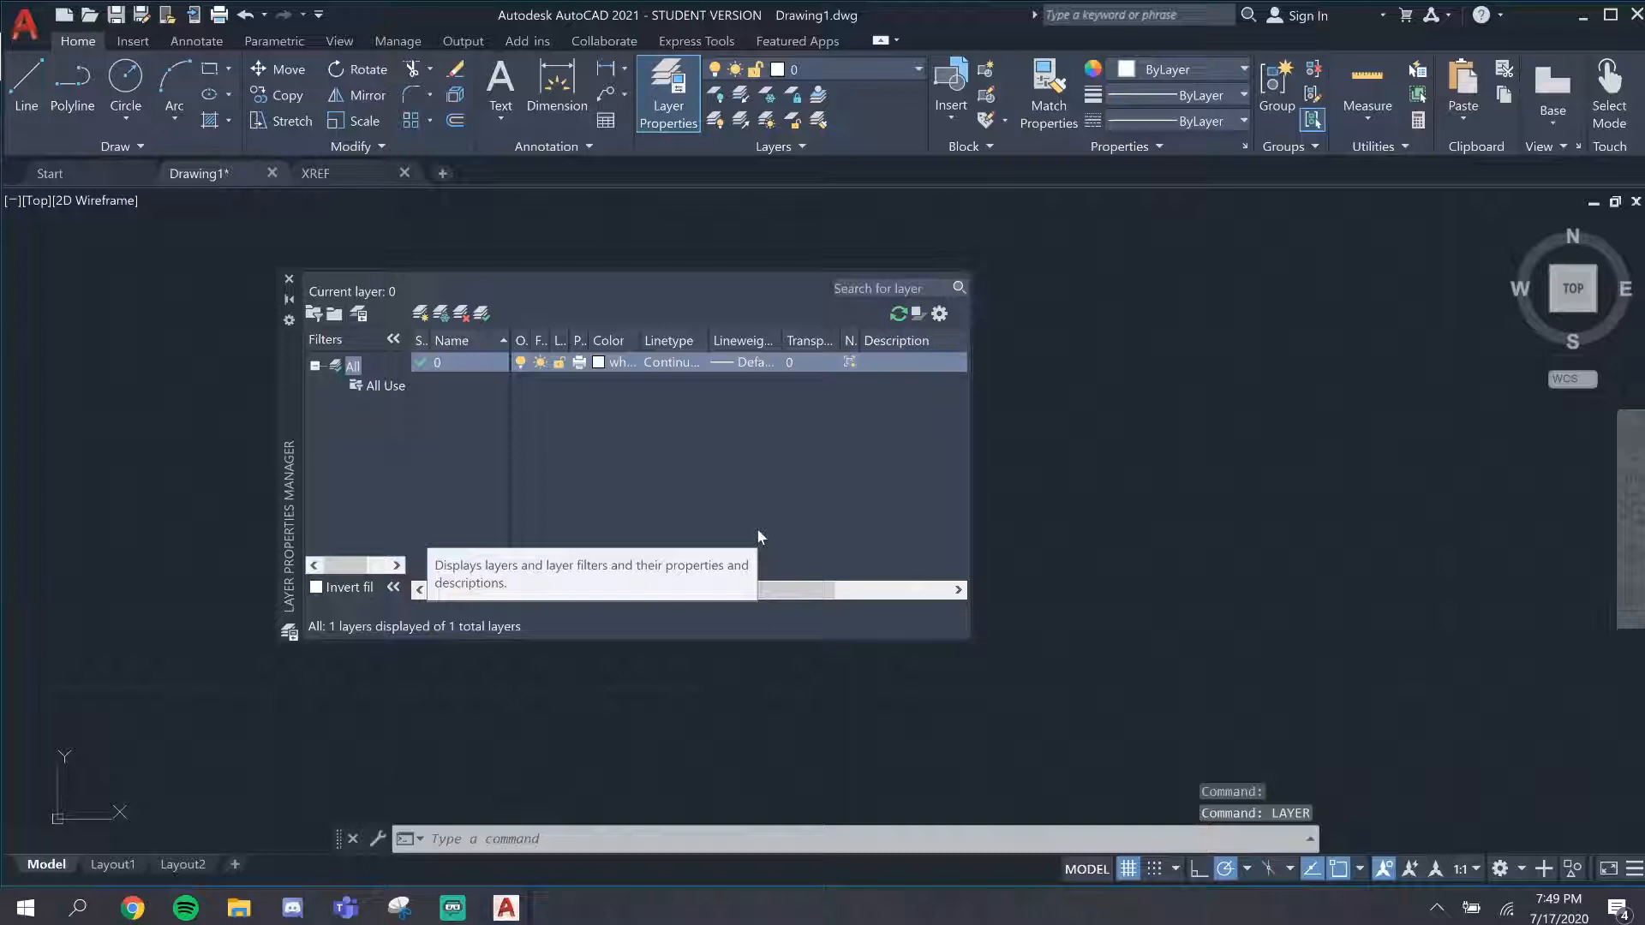
mouse_move(702, 423)
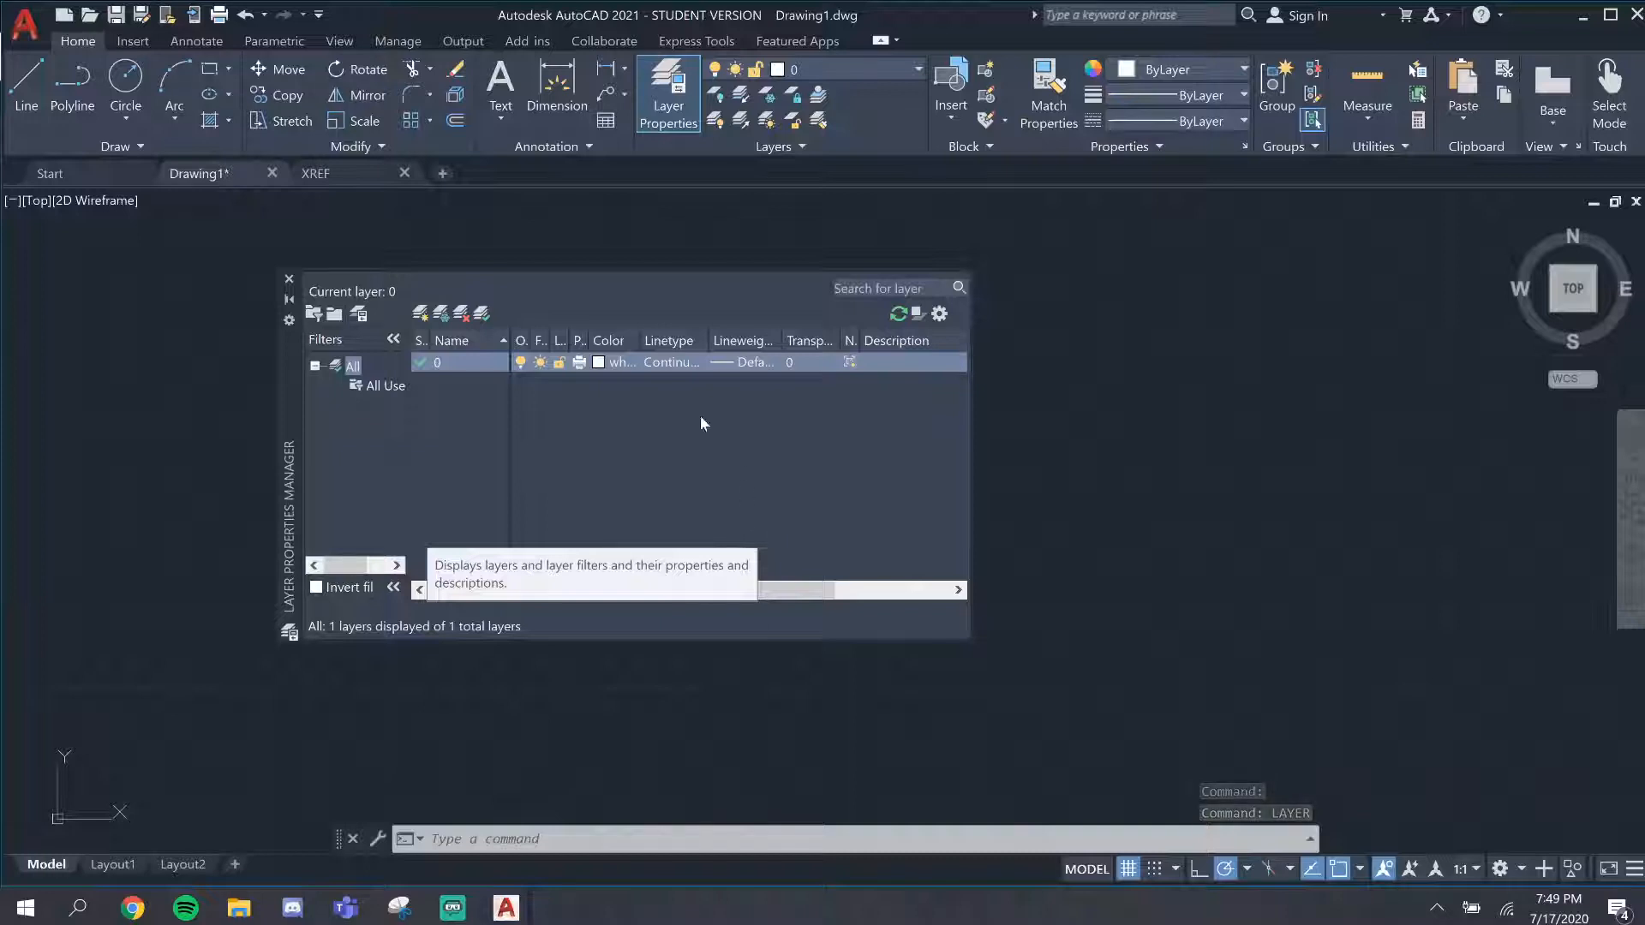
right_click(703, 423)
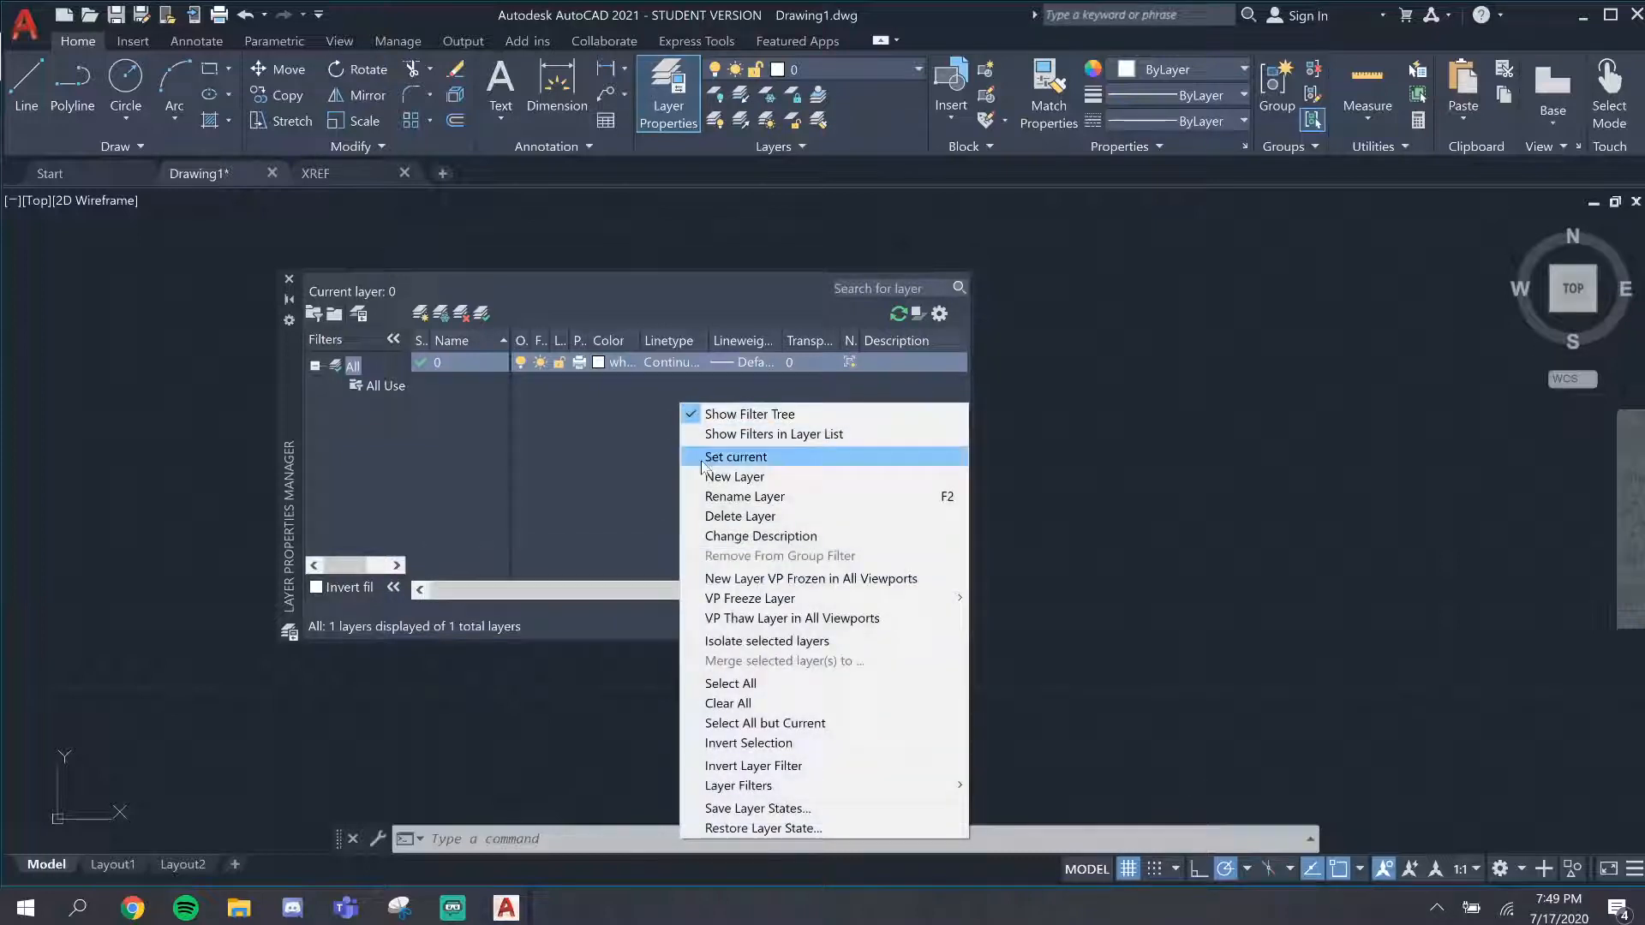
mouse_move(735, 476)
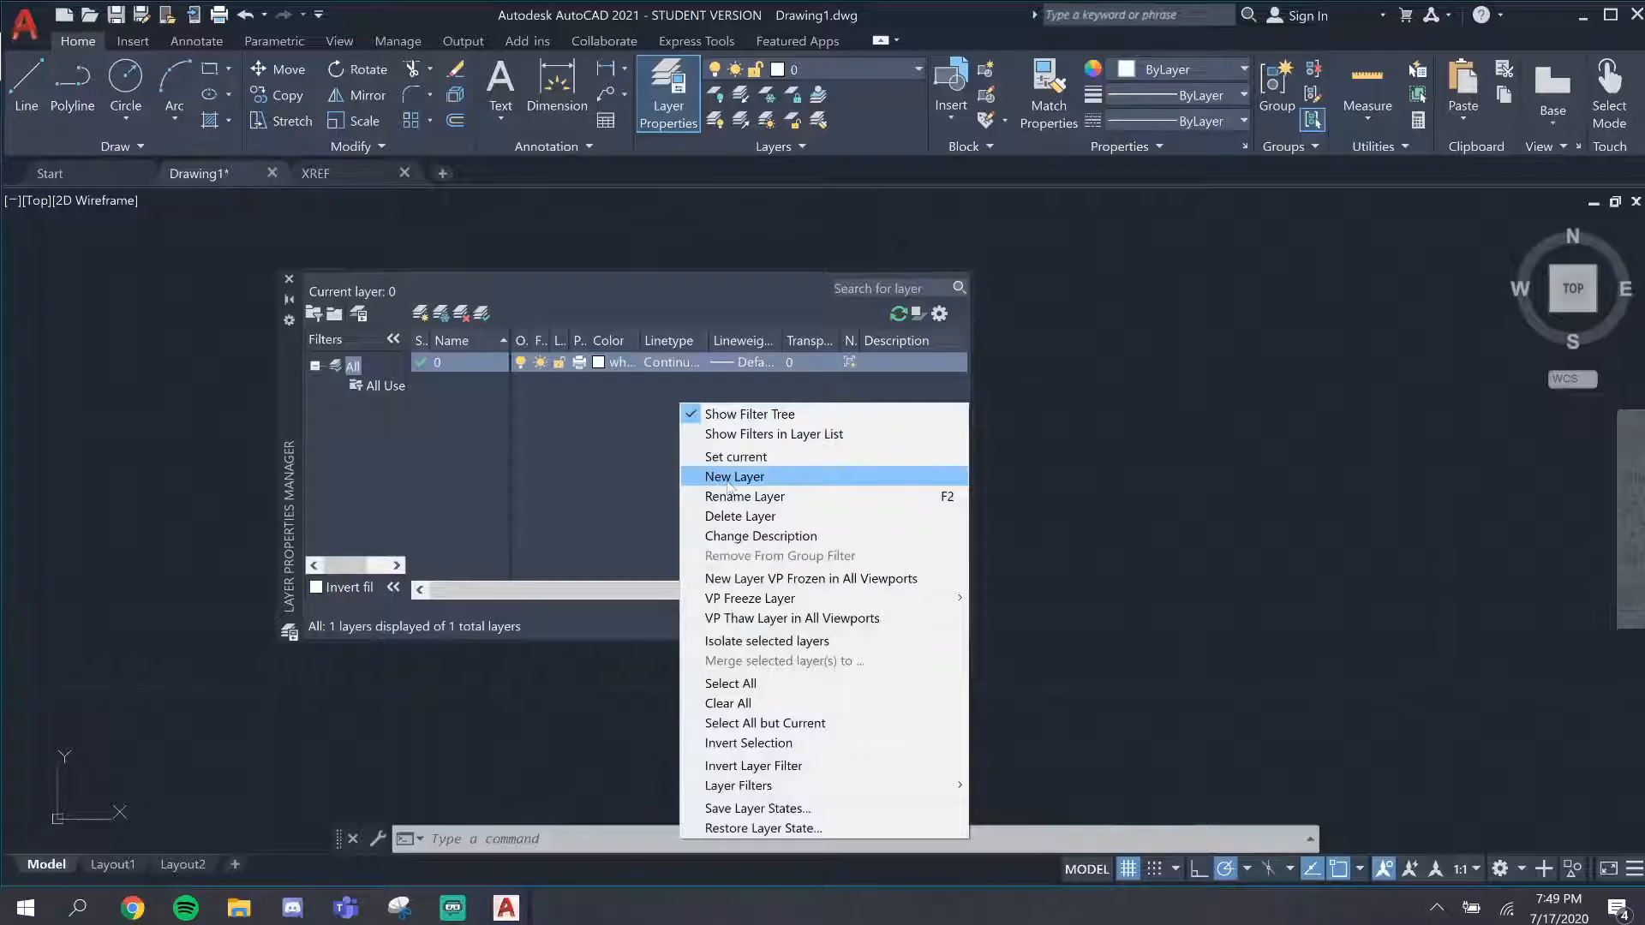
left_click(735, 476)
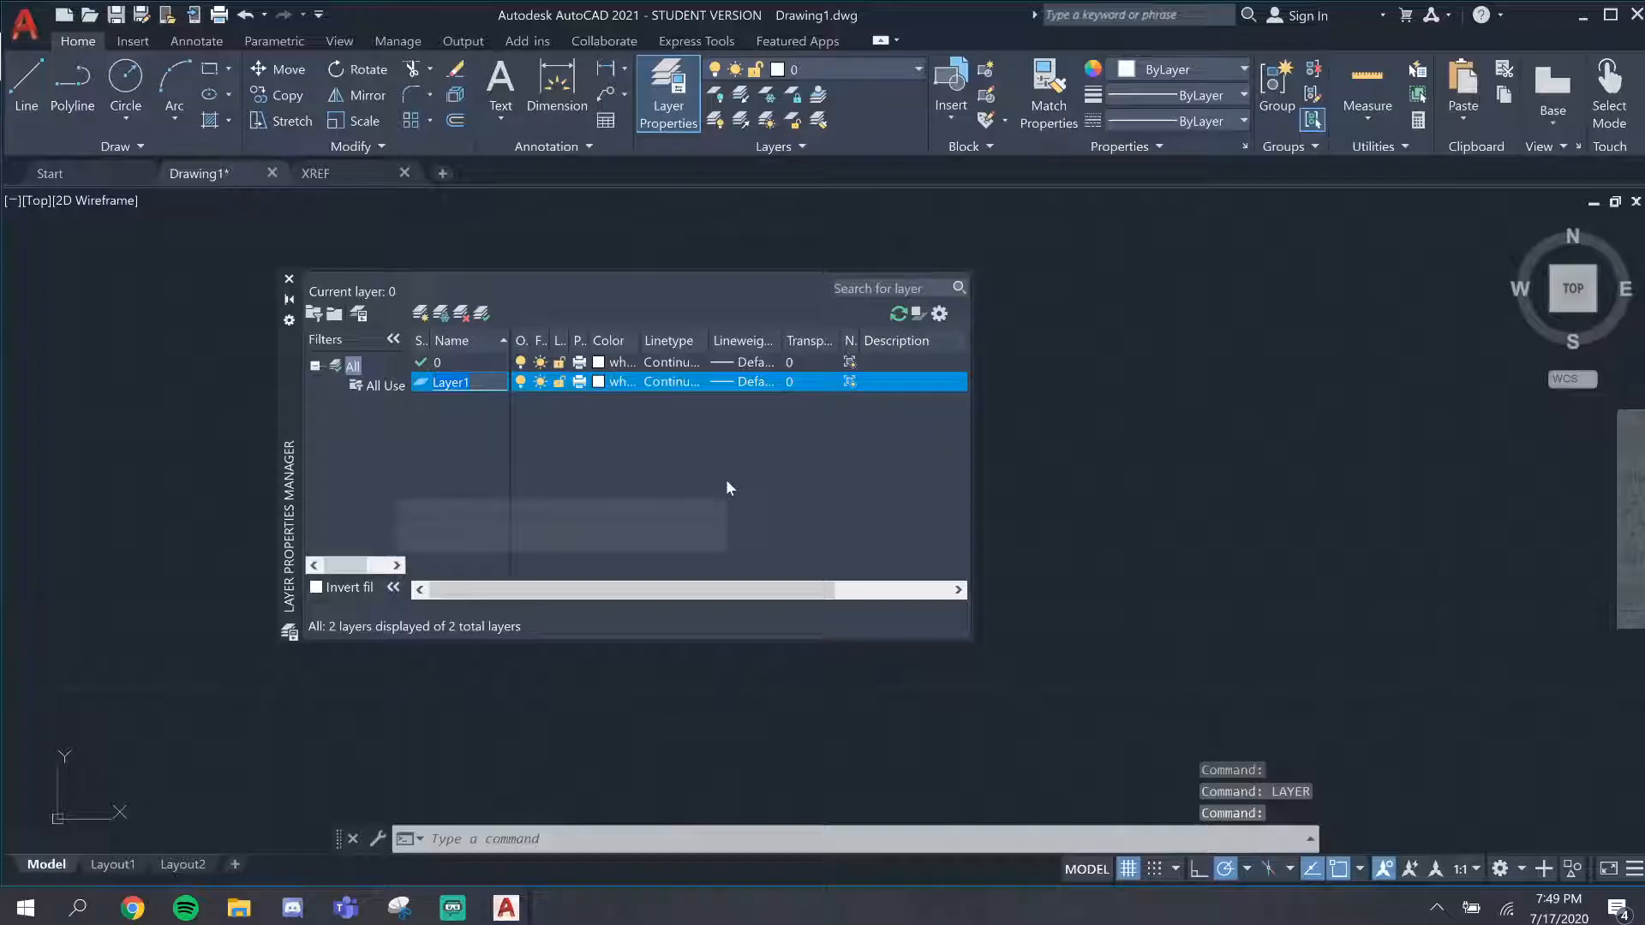
mouse_move(730, 489)
type("XREF")
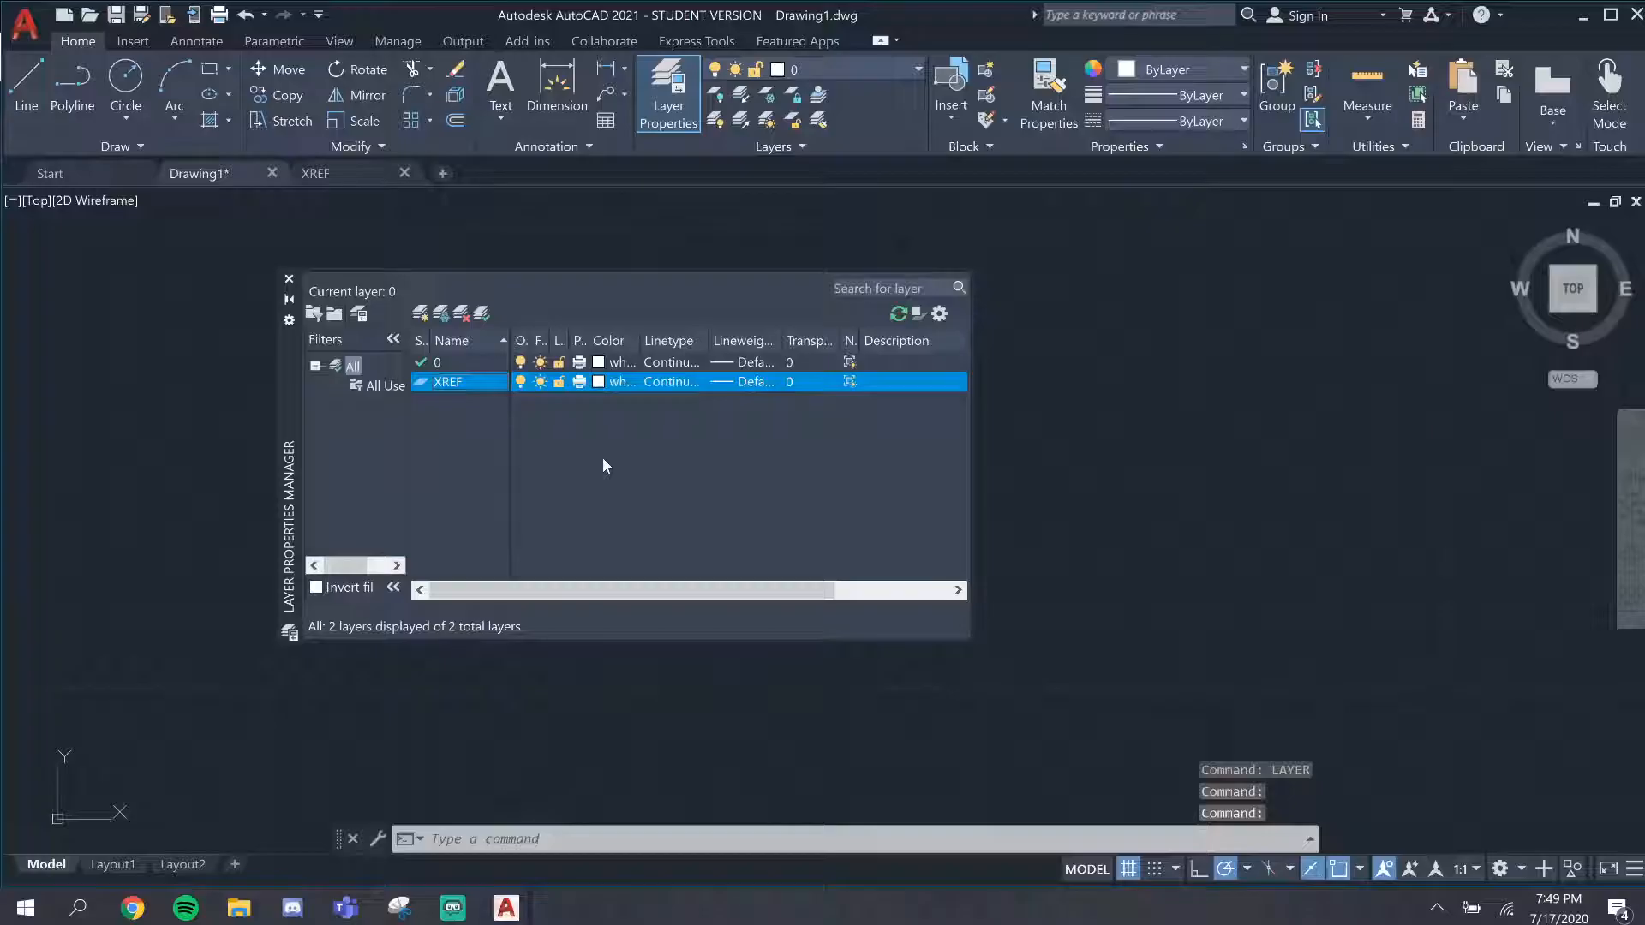
mouse_move(394, 394)
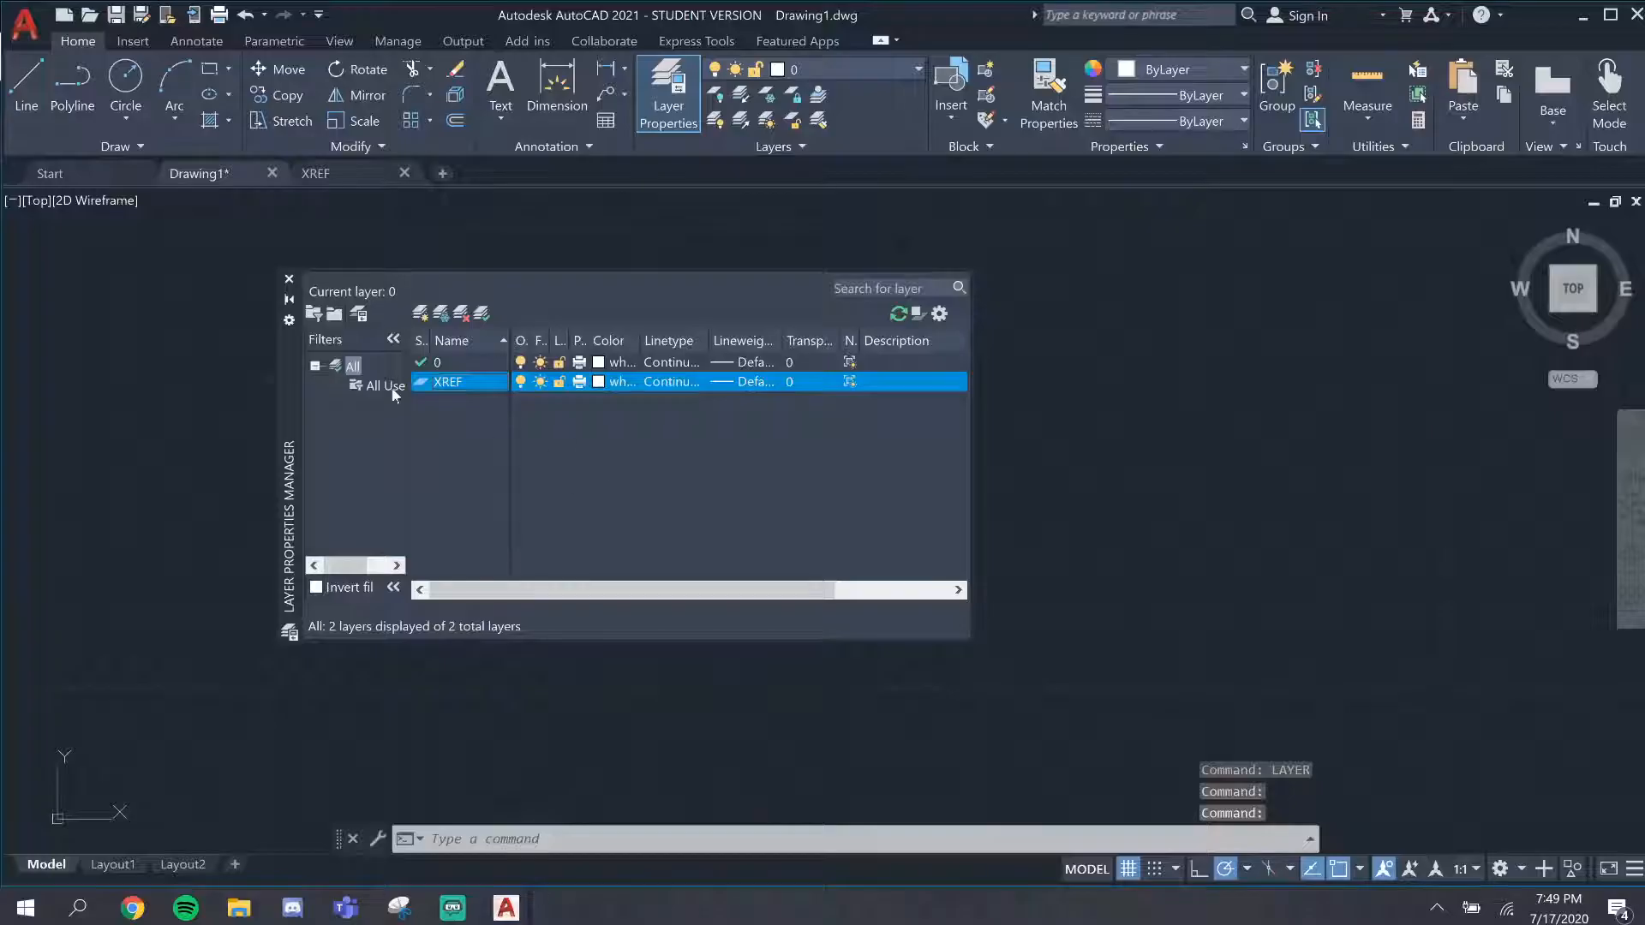
mouse_move(287, 283)
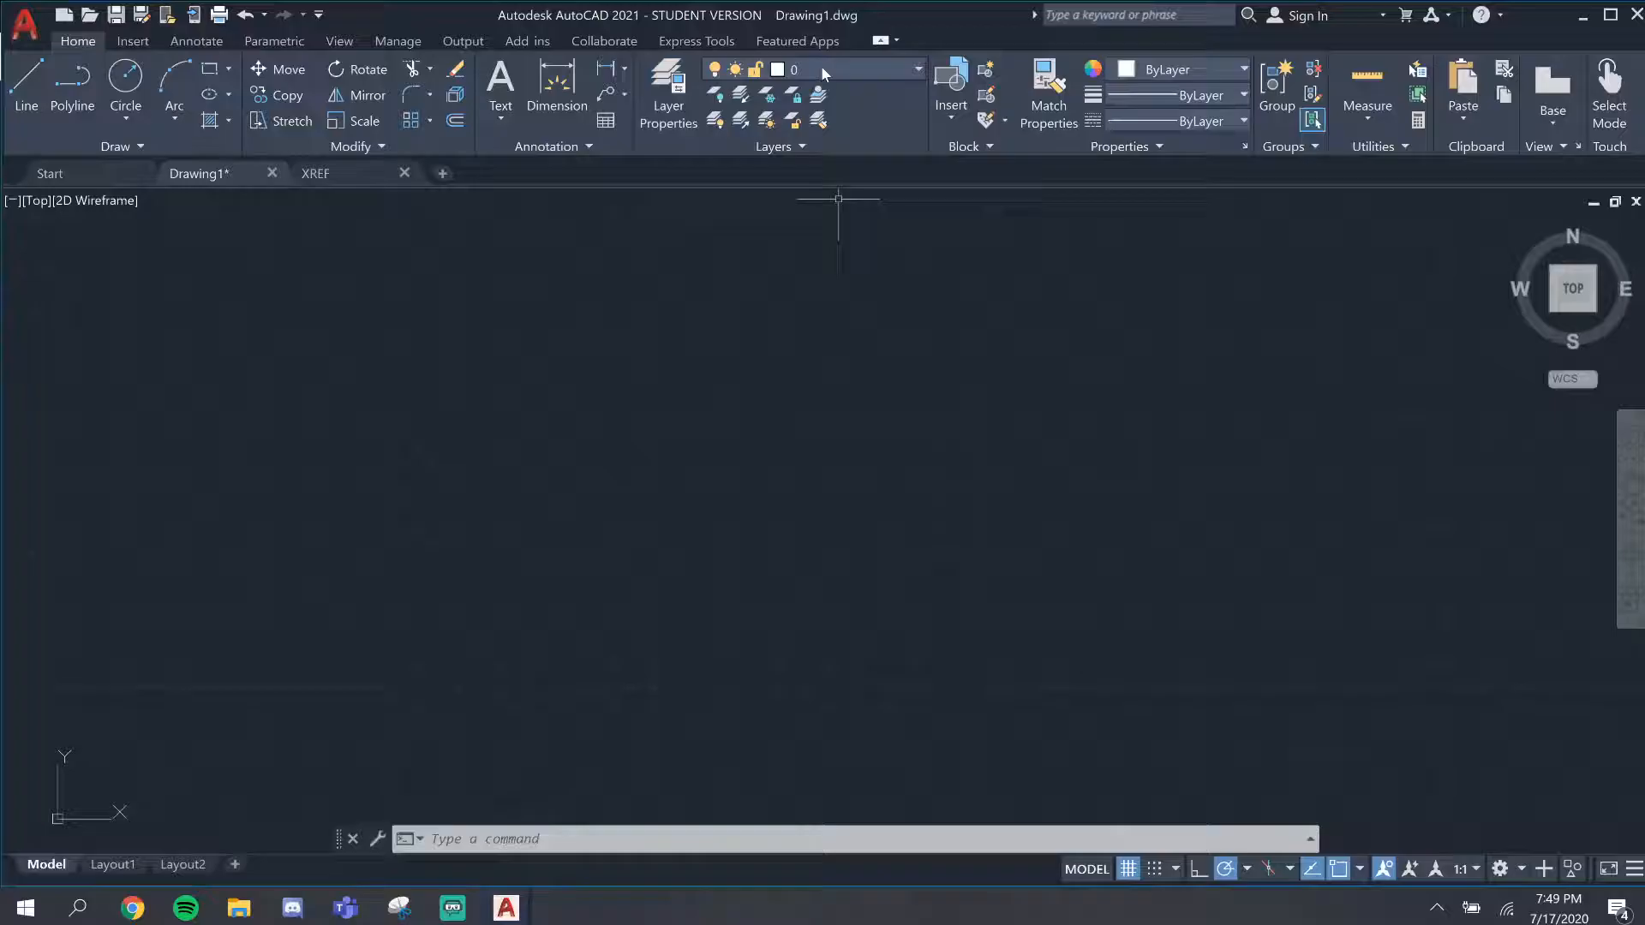
Make XREF the current layer and start the XREF command for external references
left_click(917, 69)
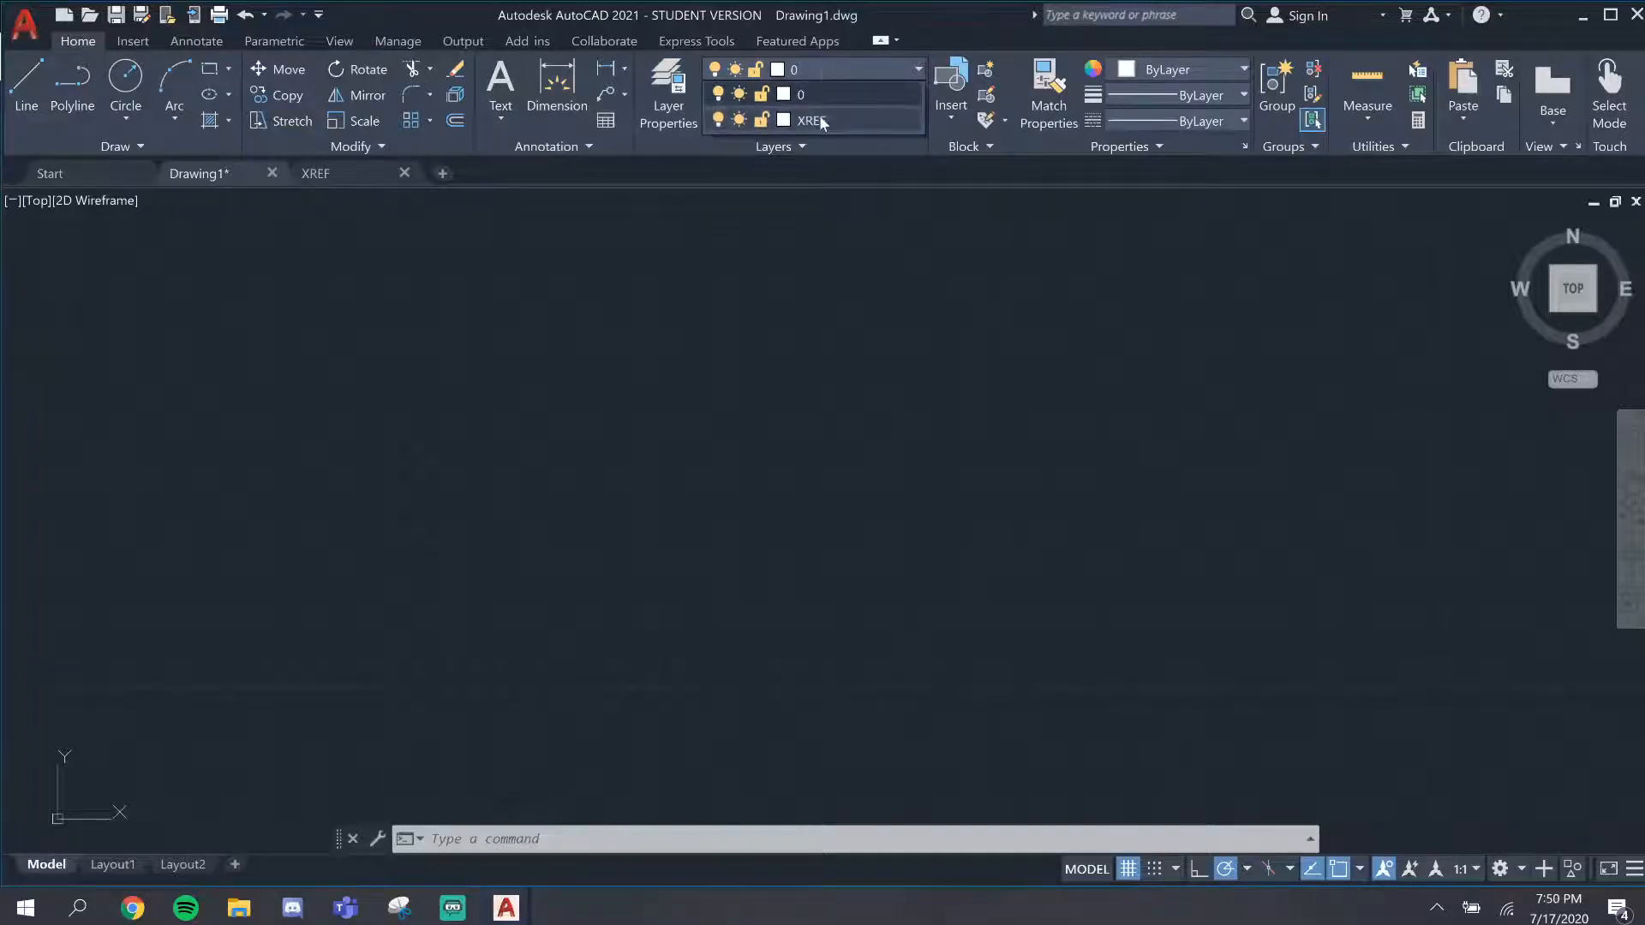
left_click(810, 120)
type("x")
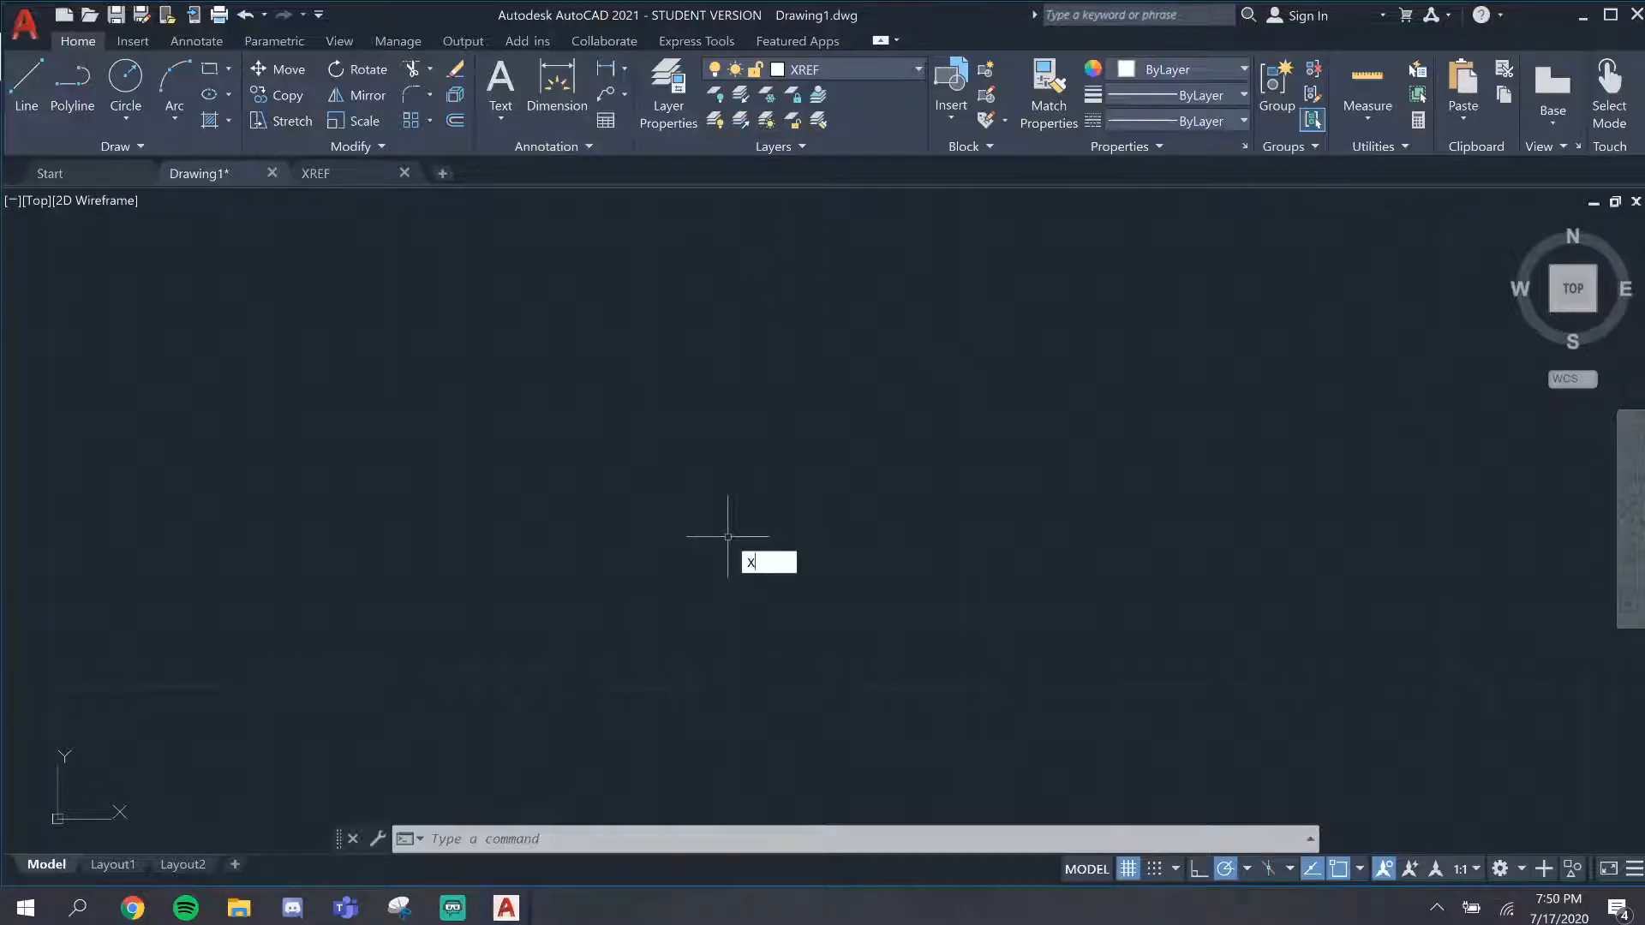
type("REF")
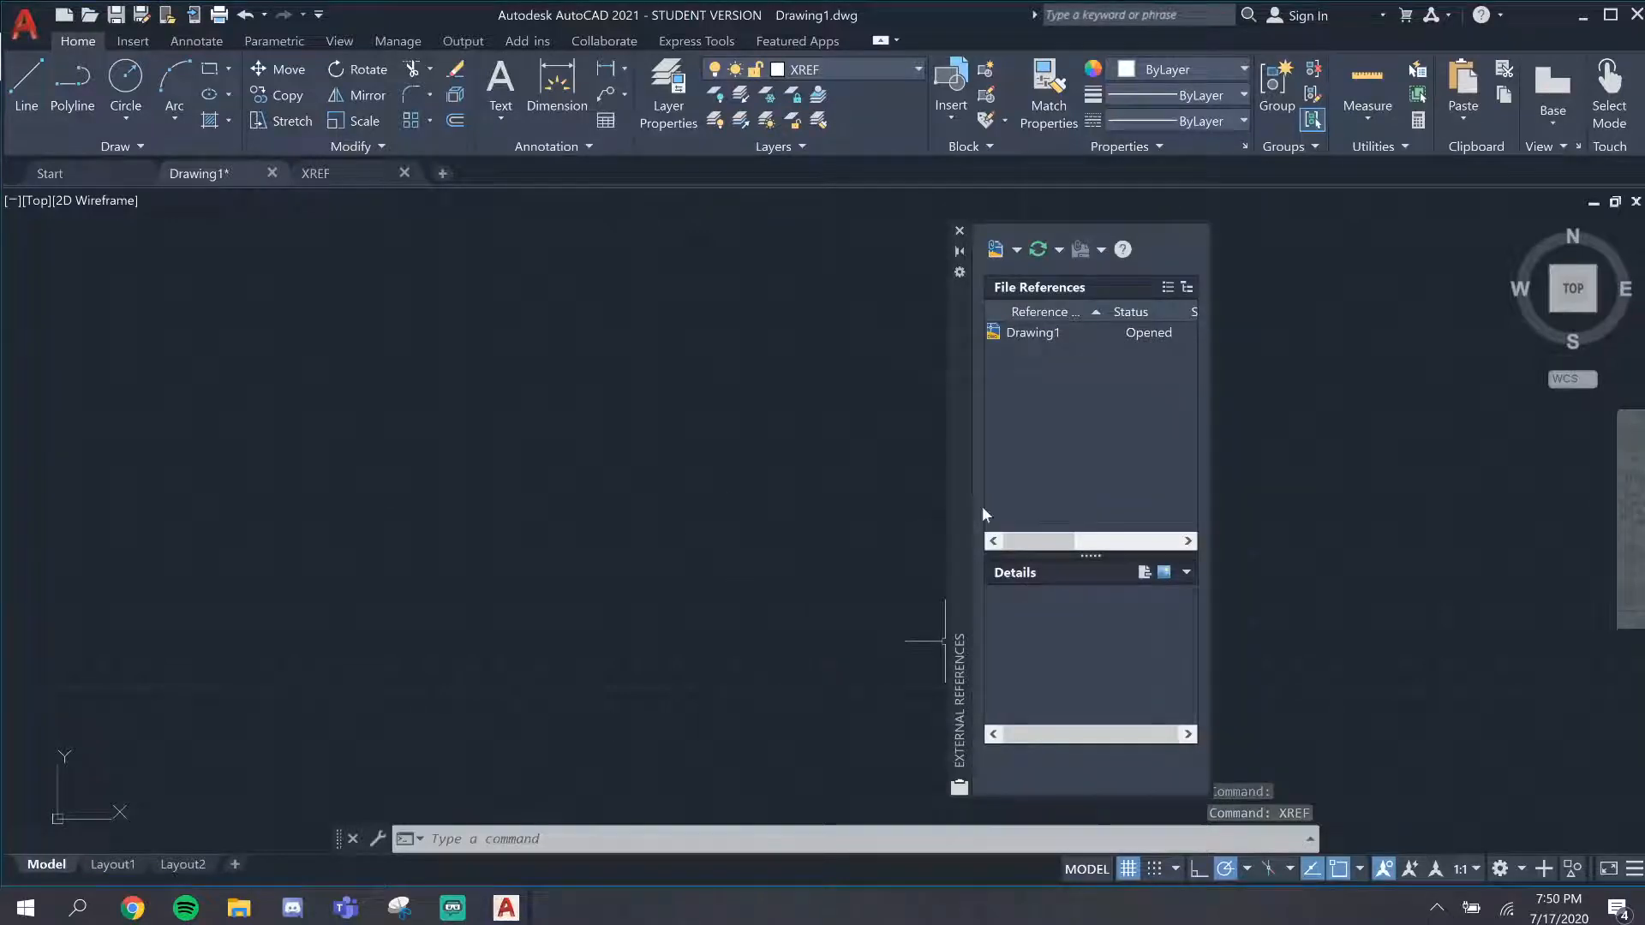
mouse_move(994, 250)
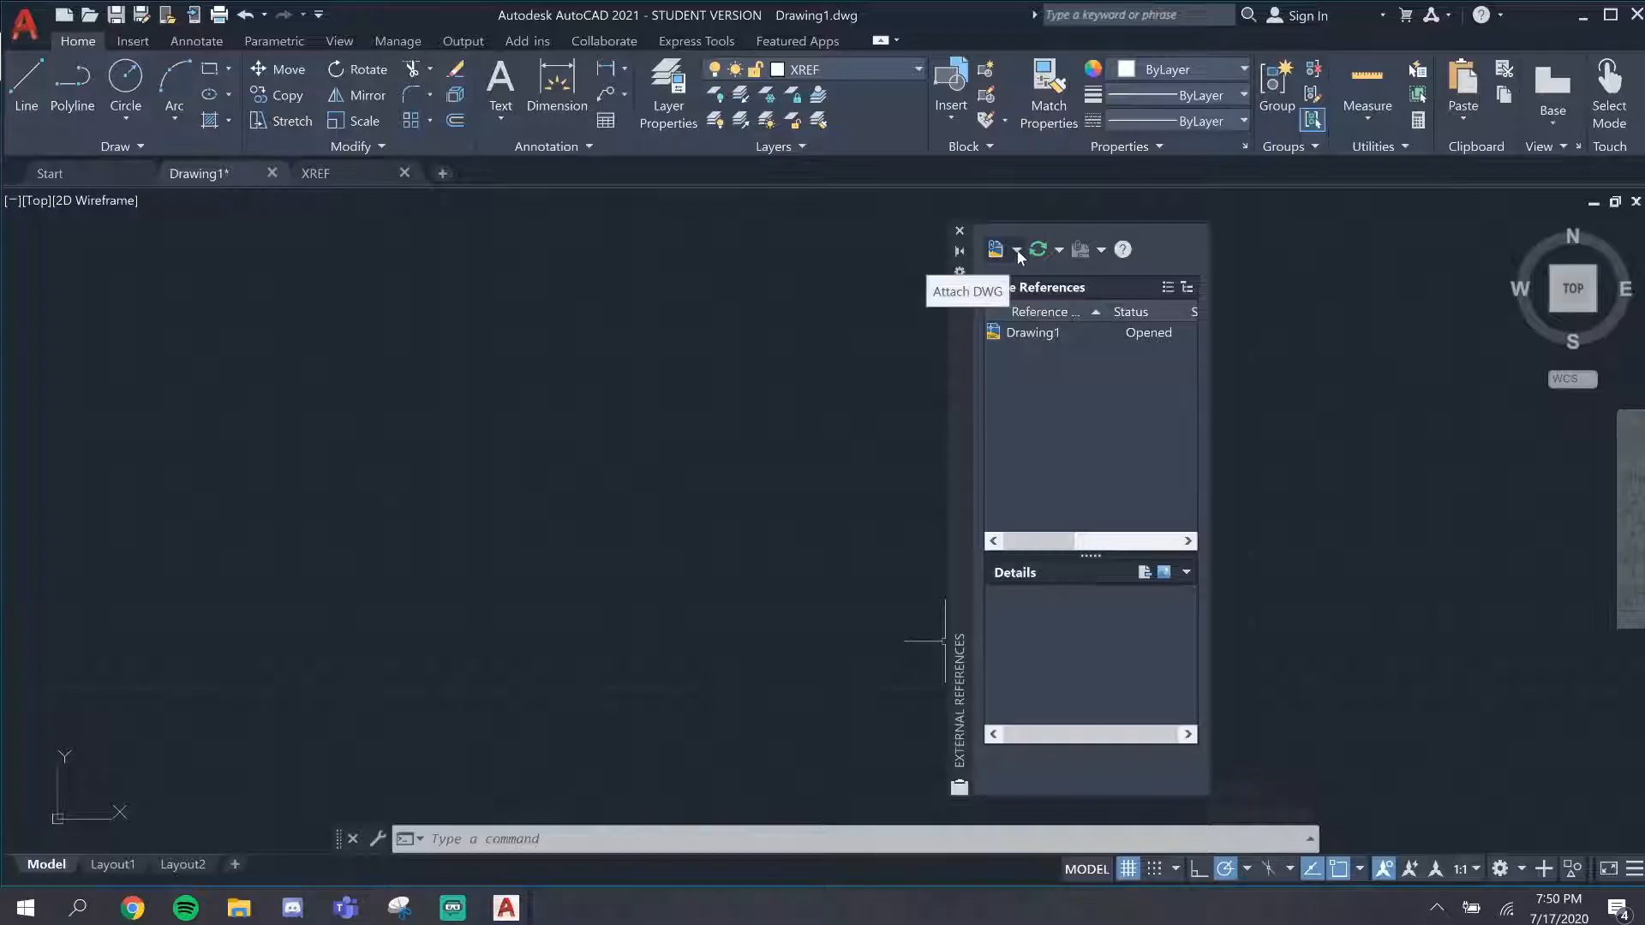
Choose Attach DWG from the External References palette's attach options
left_click(1016, 250)
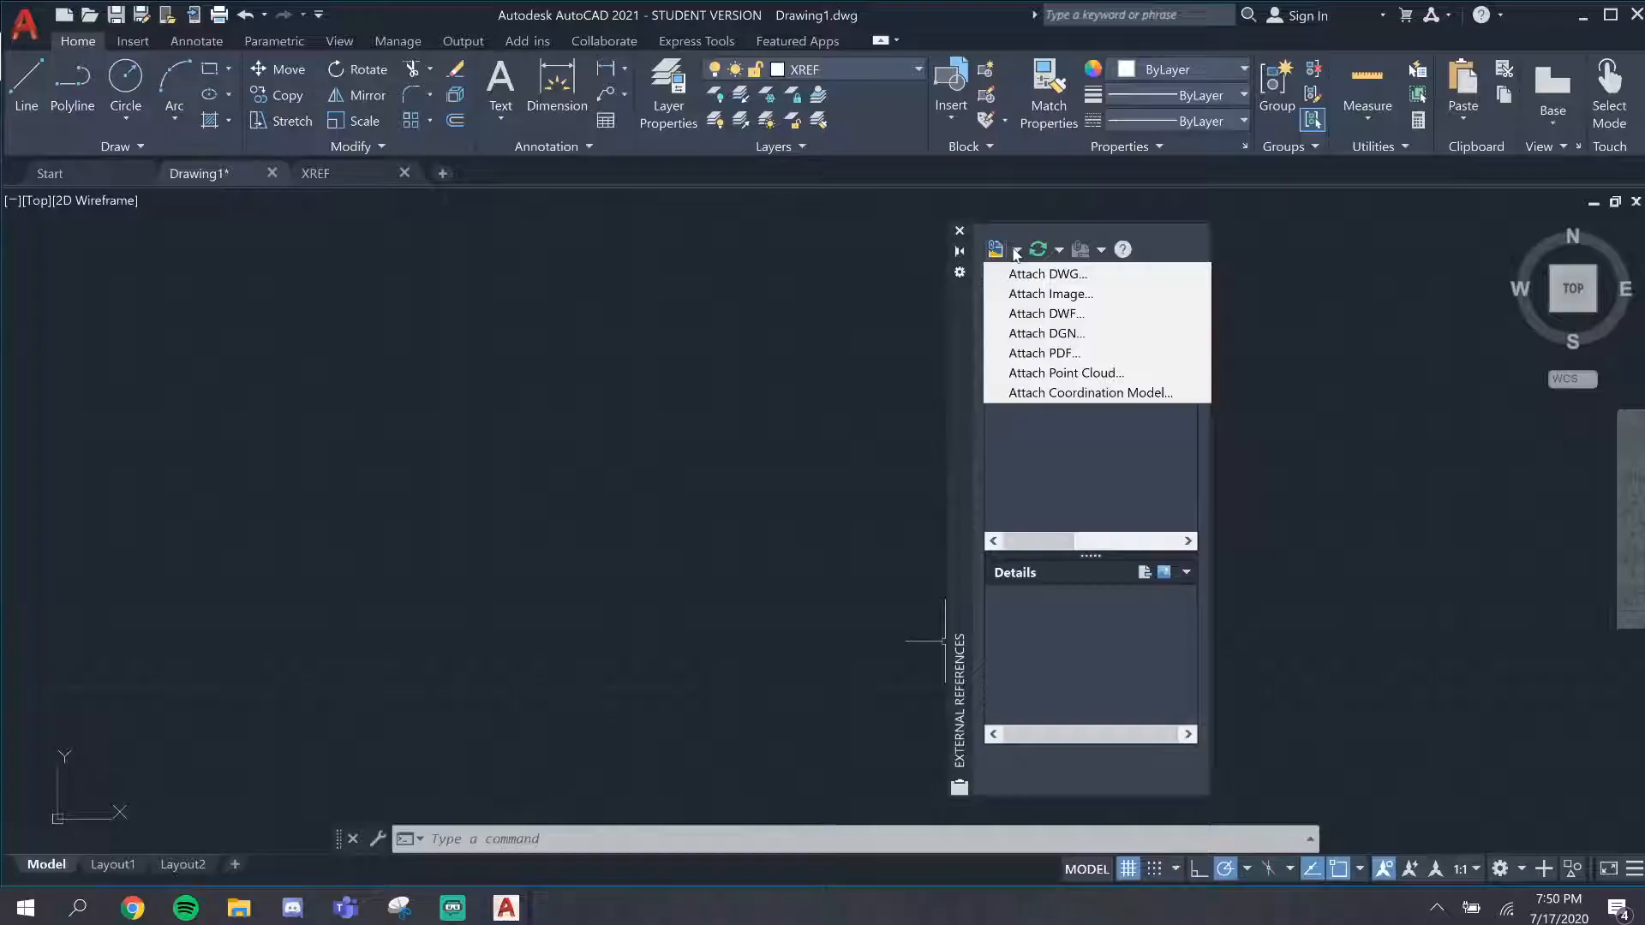
mouse_move(1196, 450)
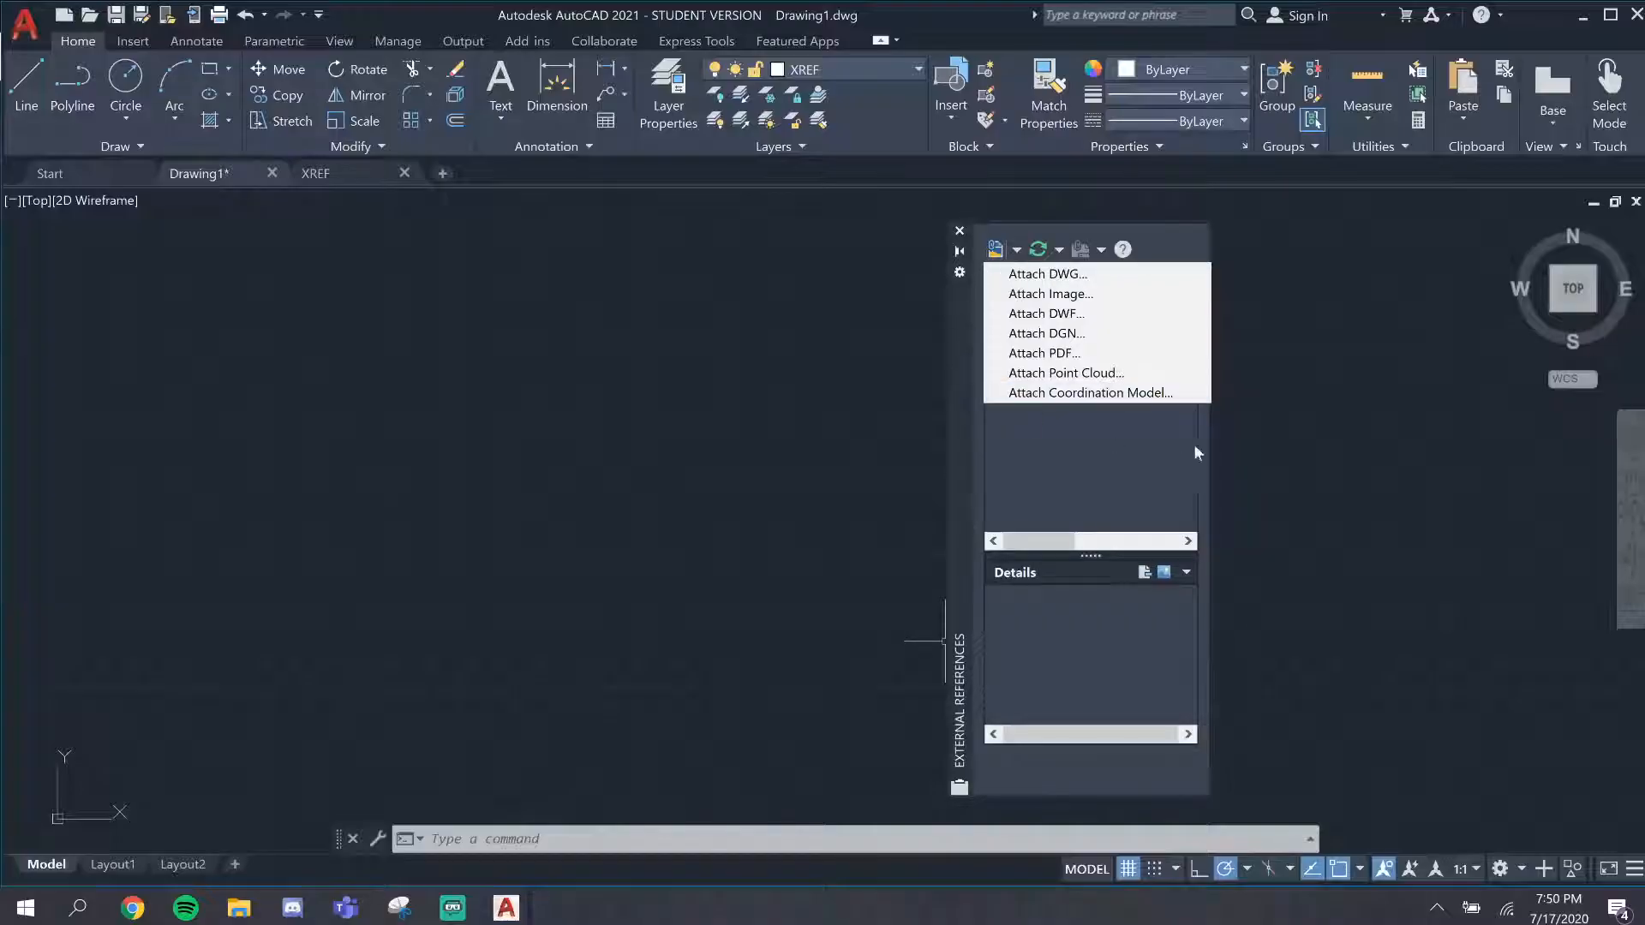
mouse_move(1190, 416)
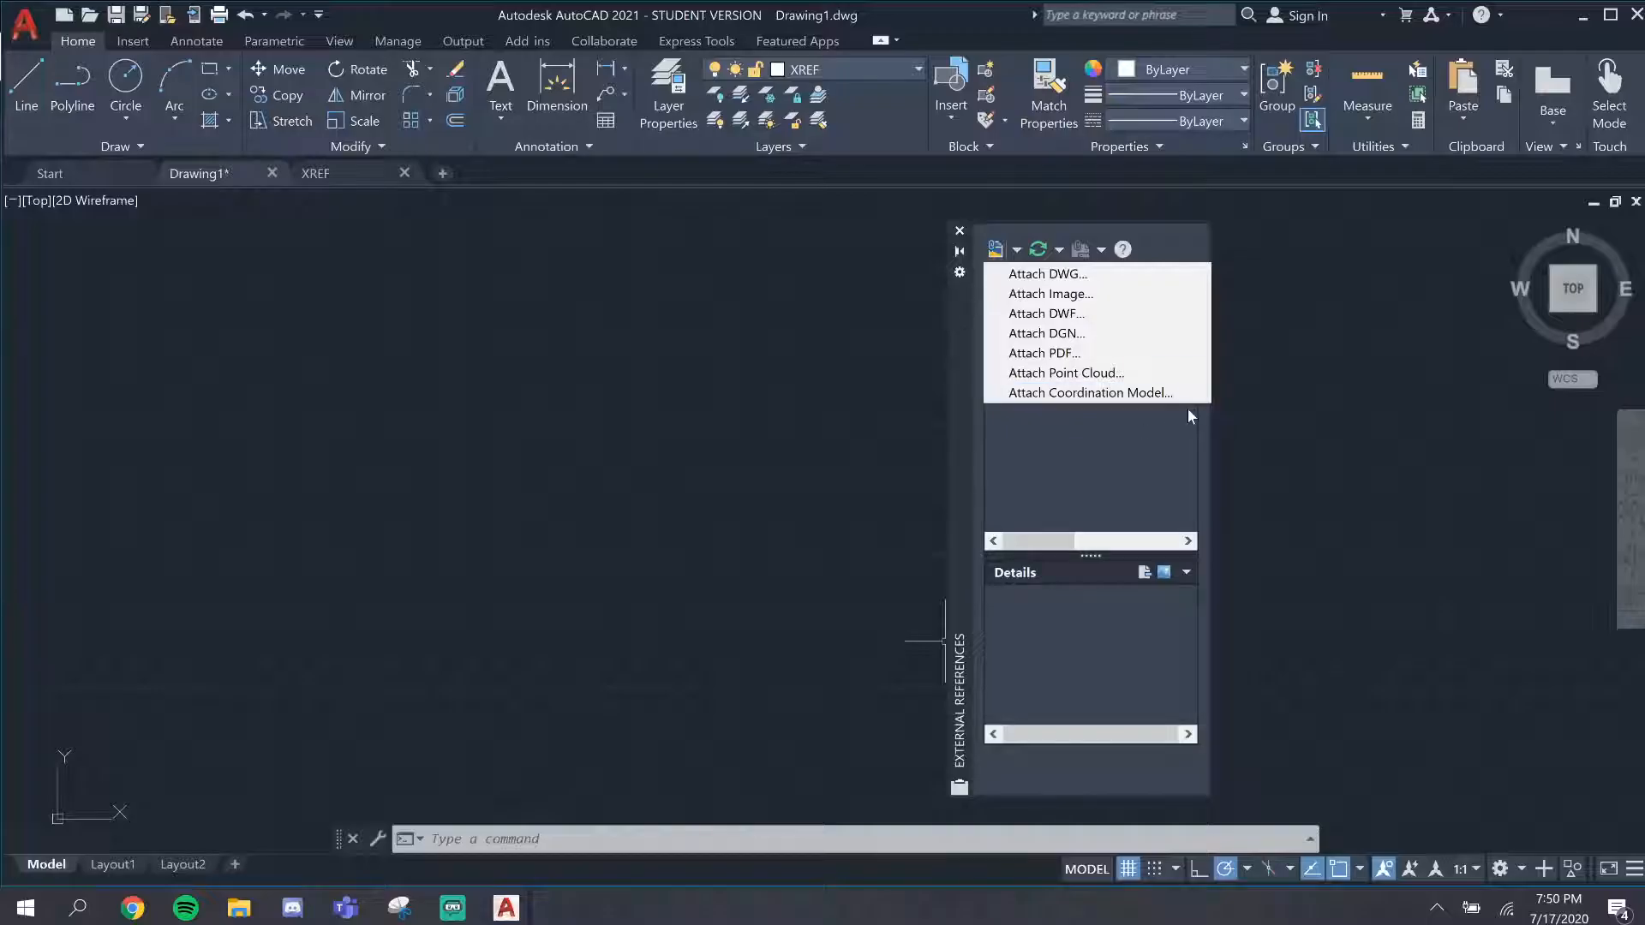
mouse_move(1086, 334)
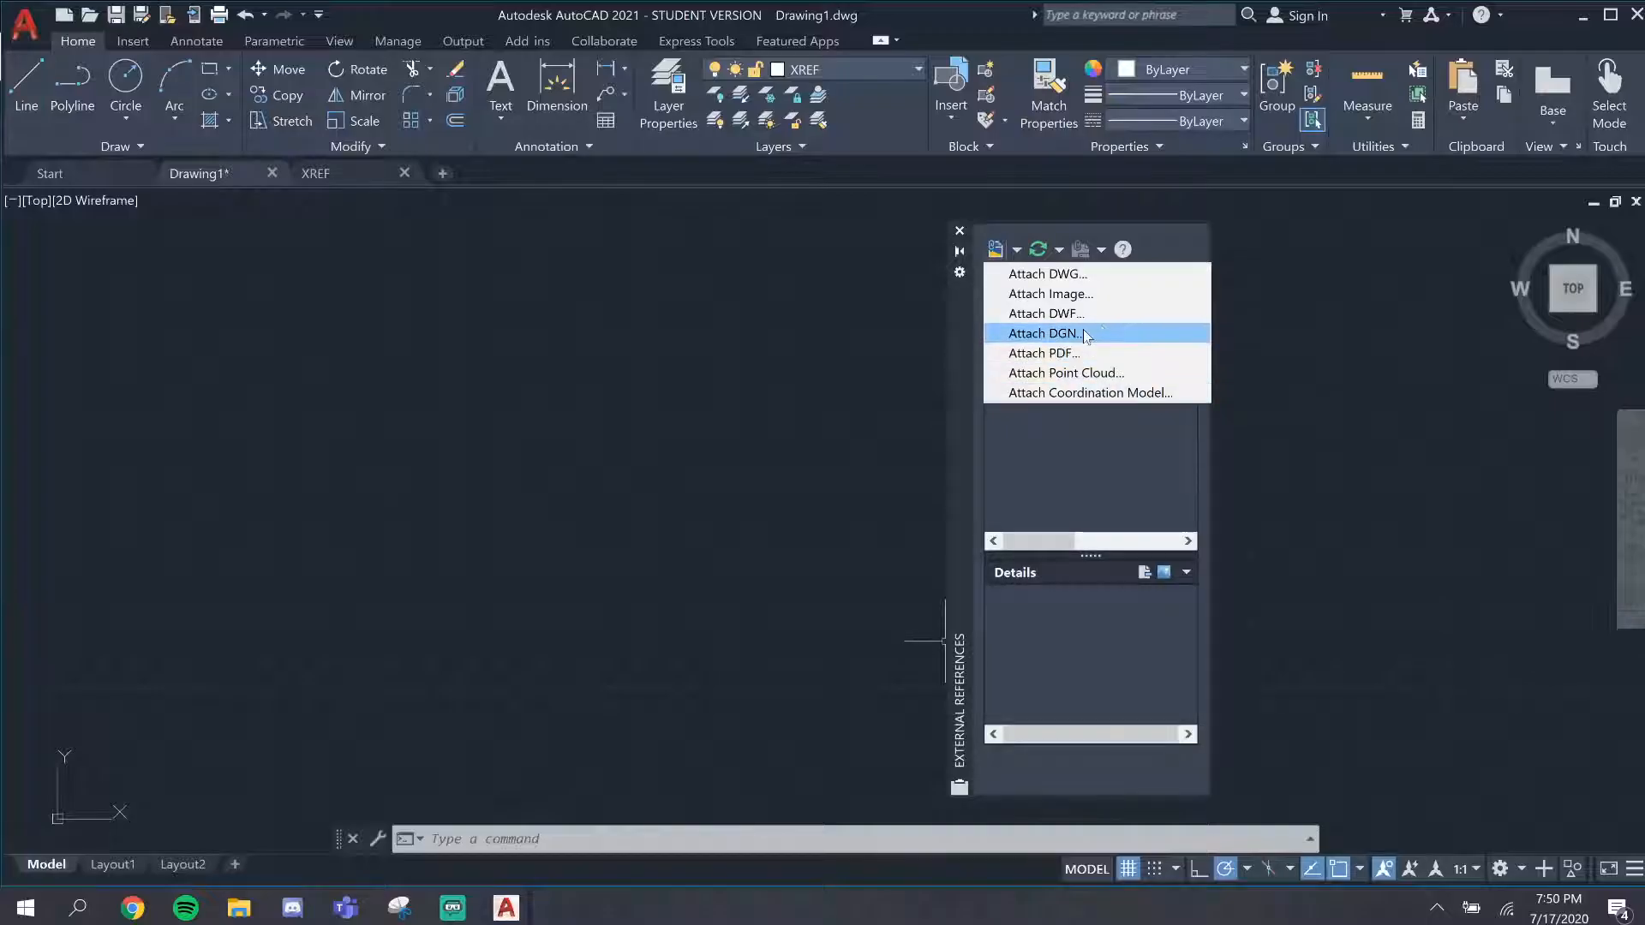
mouse_move(1045, 274)
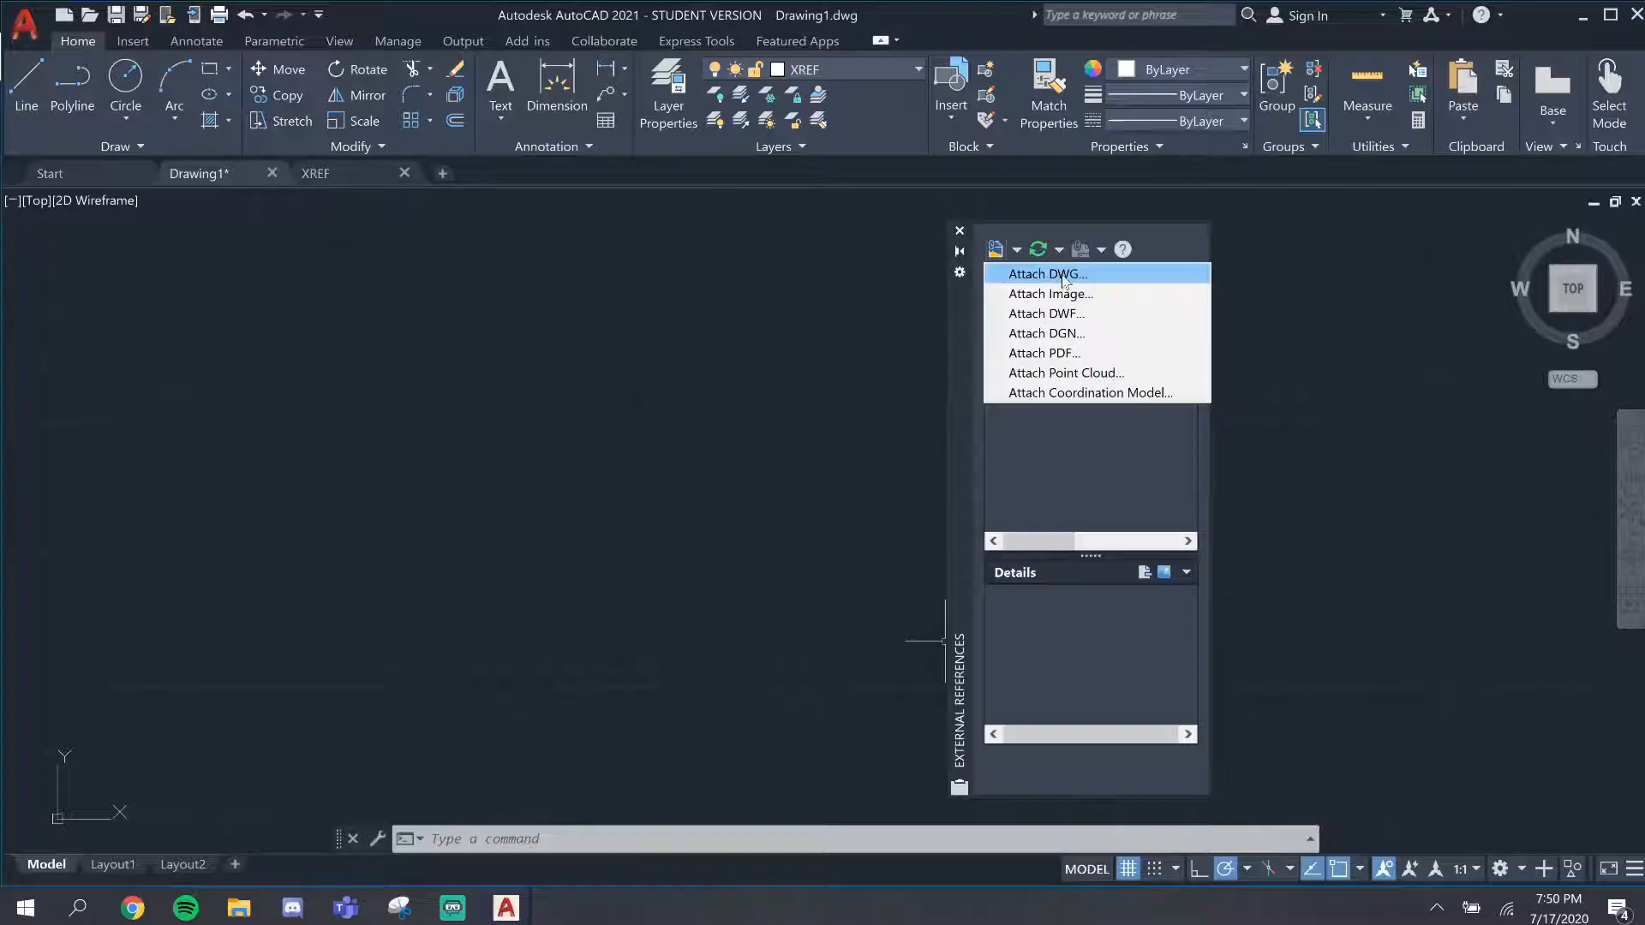
left_click(1045, 275)
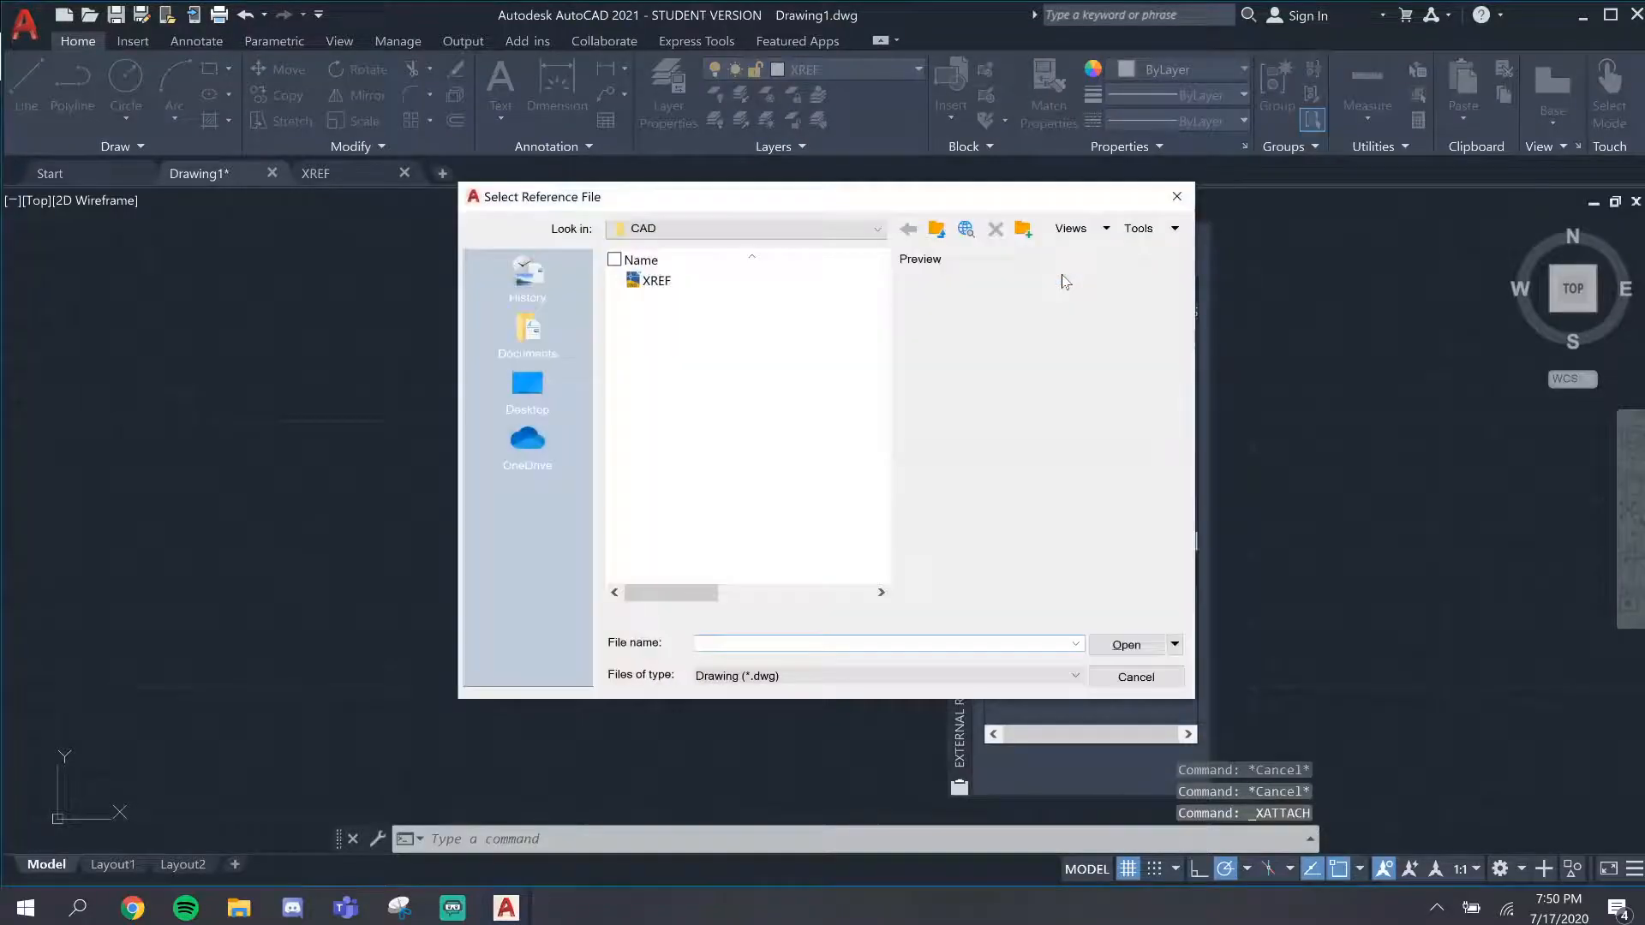
mouse_move(388, 485)
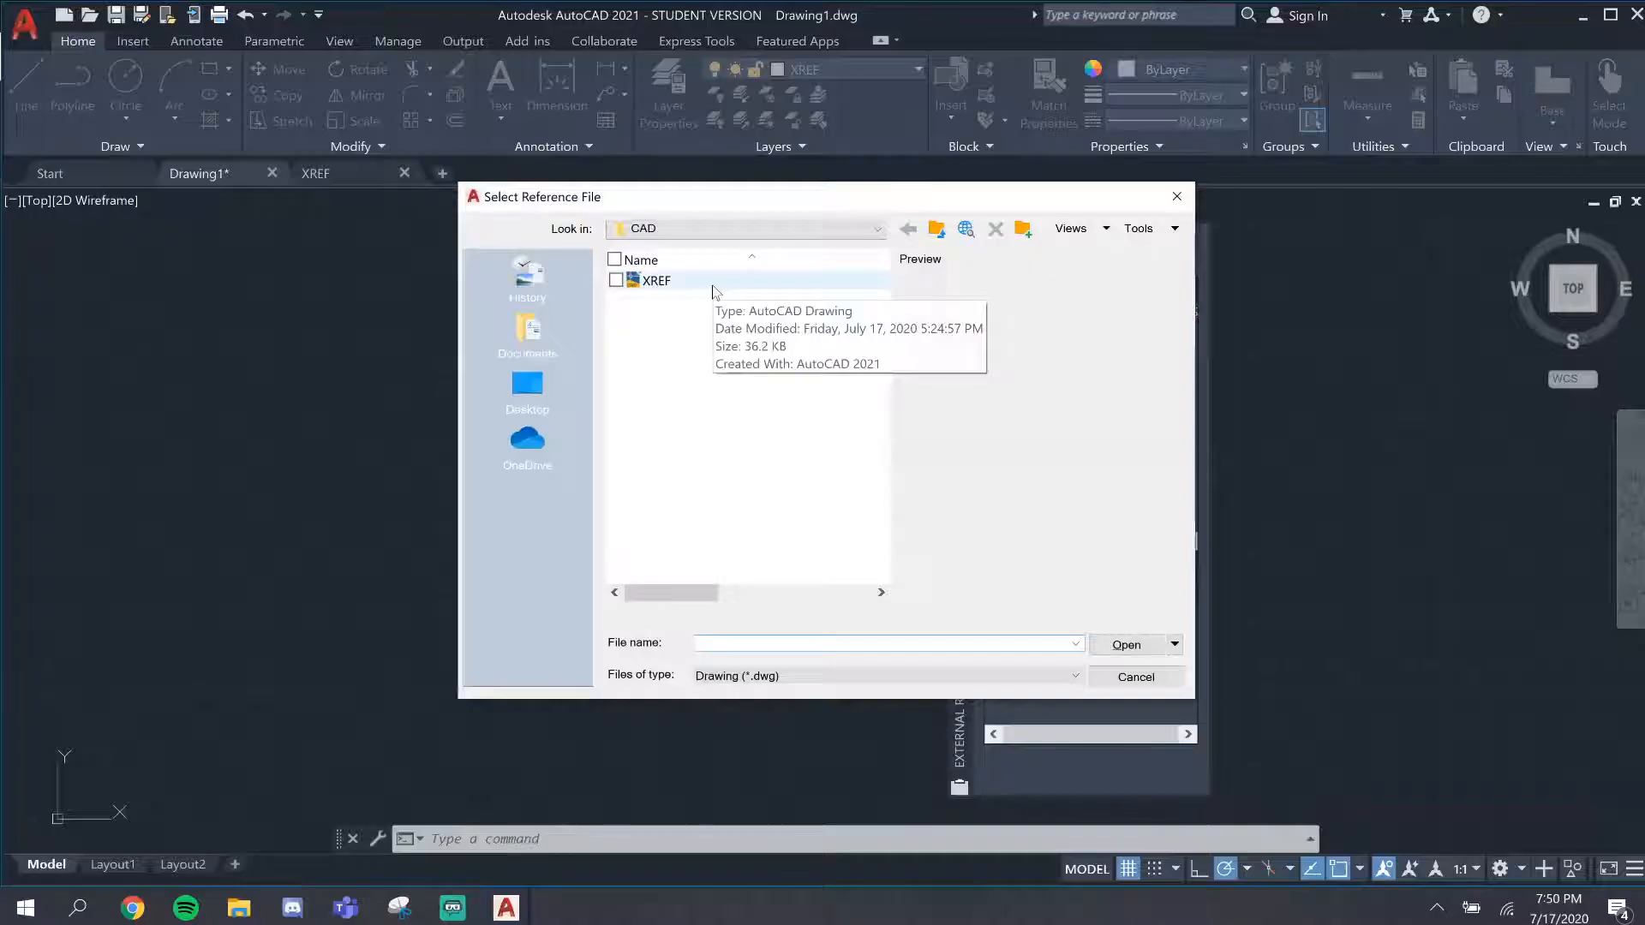
Select XREF.dwg in the CAD folder and attach it with default settings
left_click(653, 279)
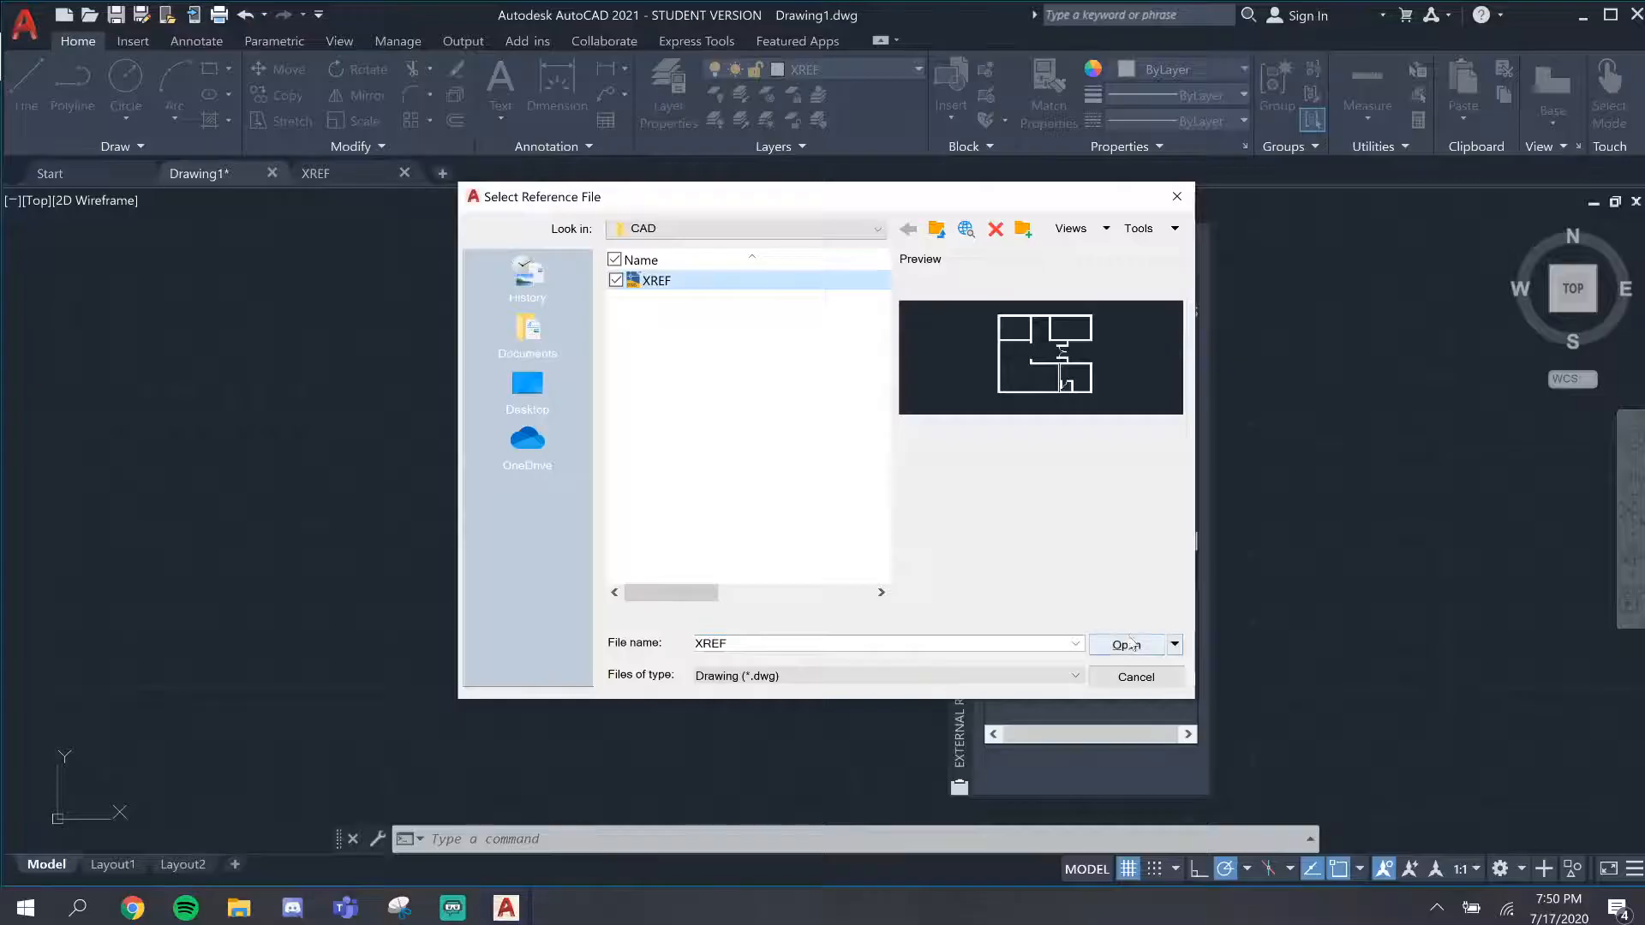
left_click(1124, 645)
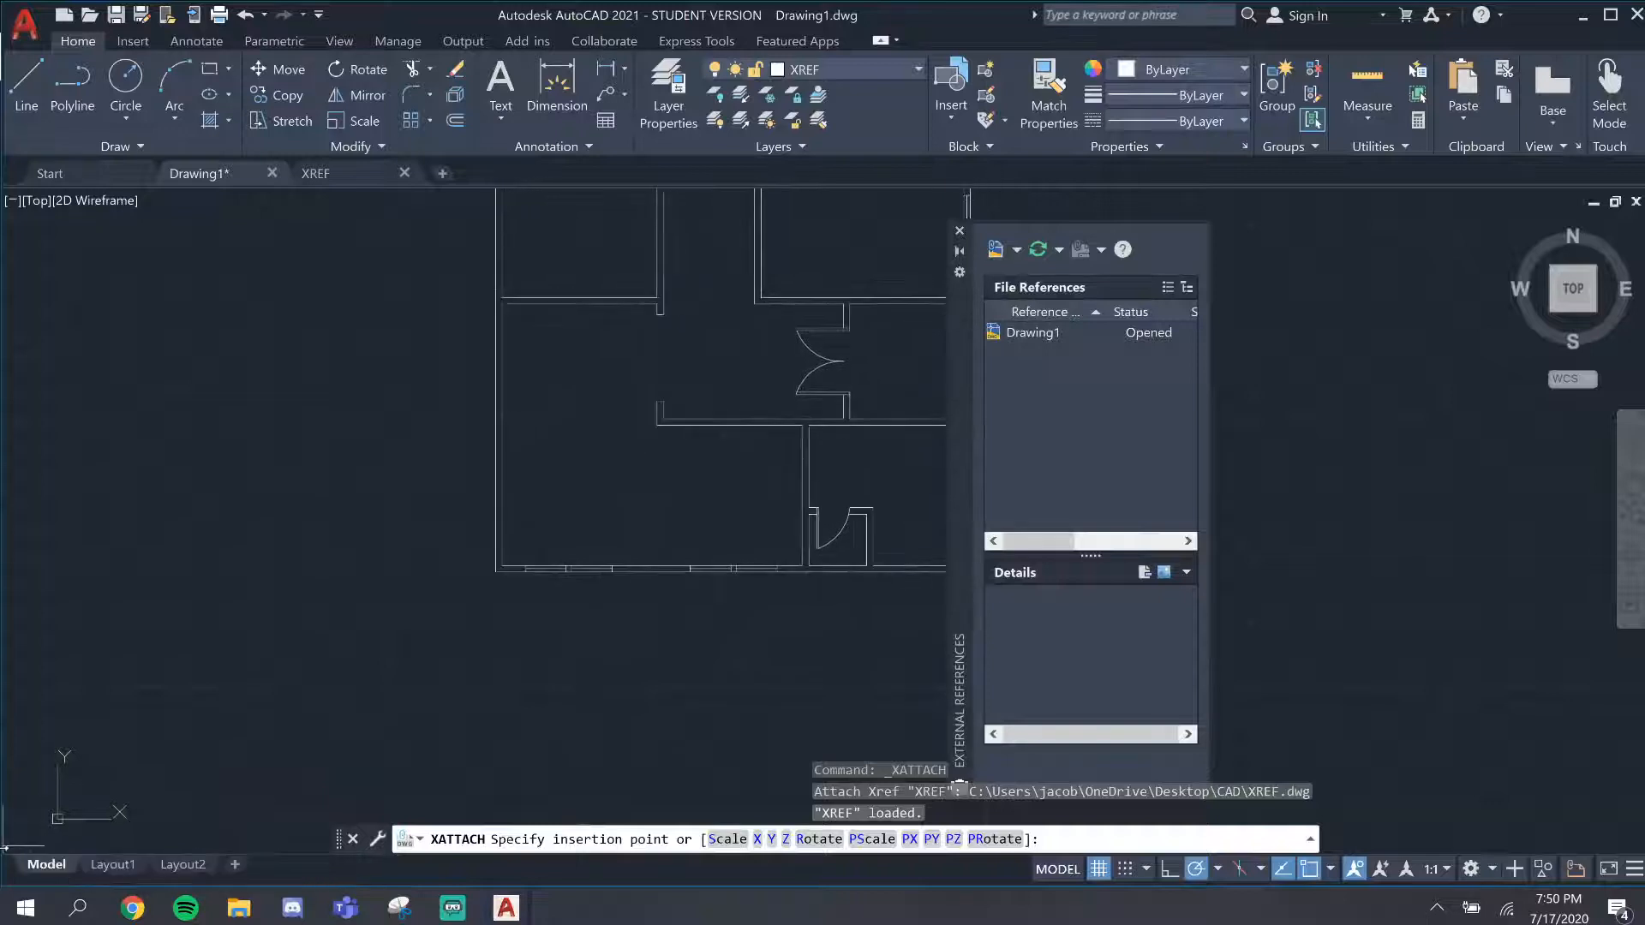
Set the floor plan's insertion point in the drawing area and zoom out around it
left_click(529, 713)
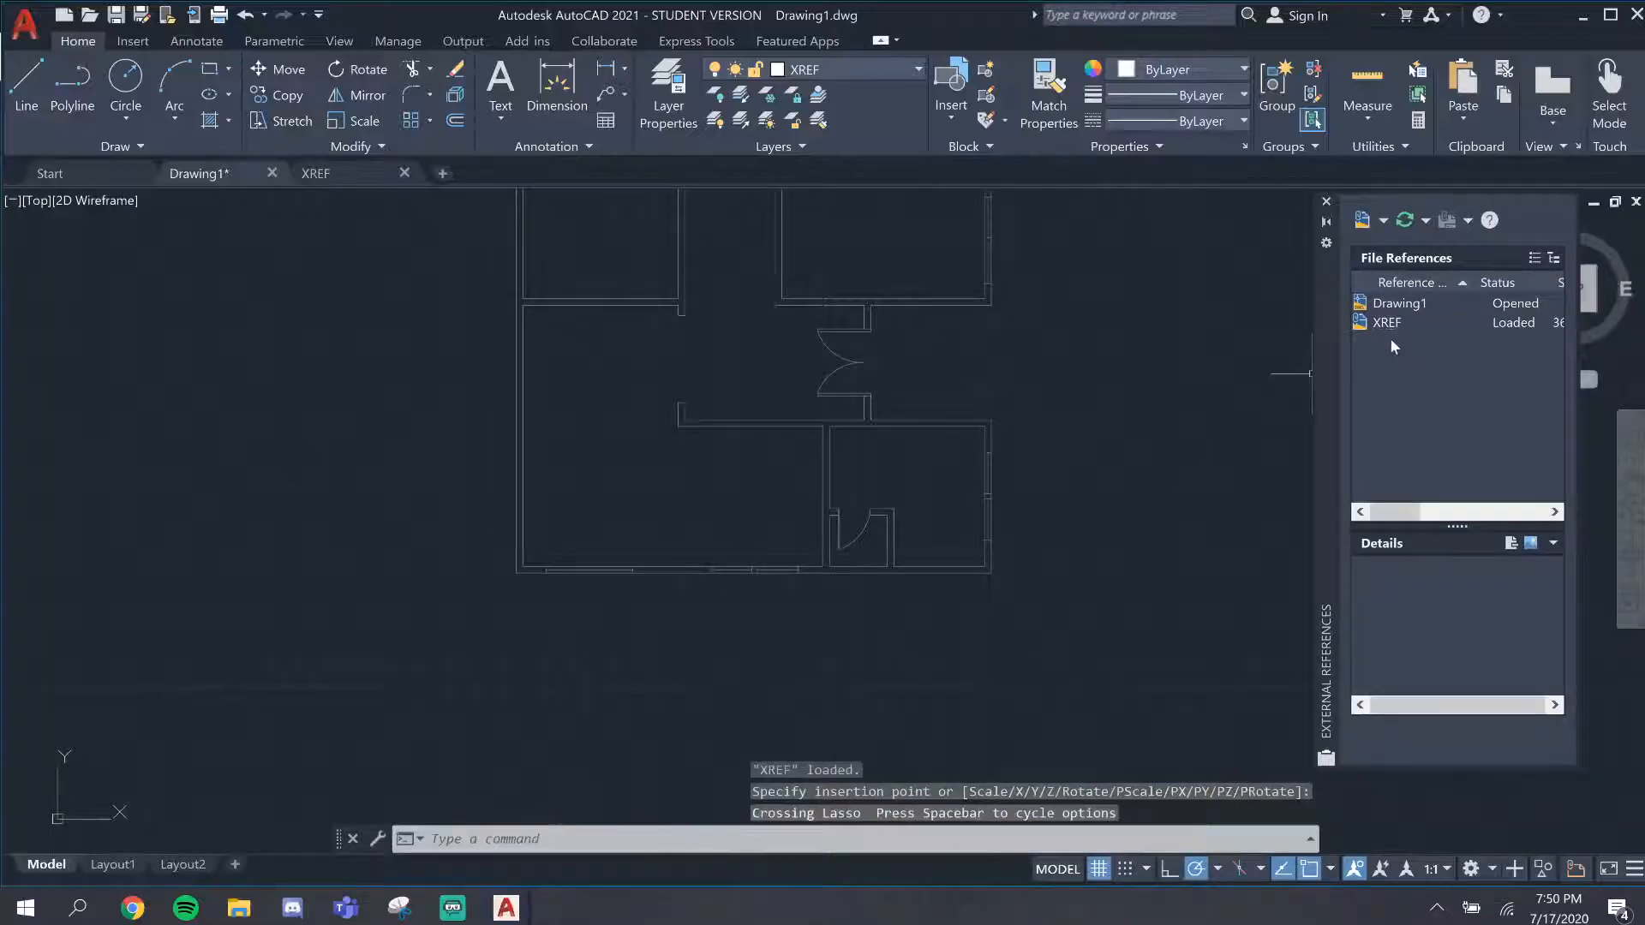
mouse_move(1372, 334)
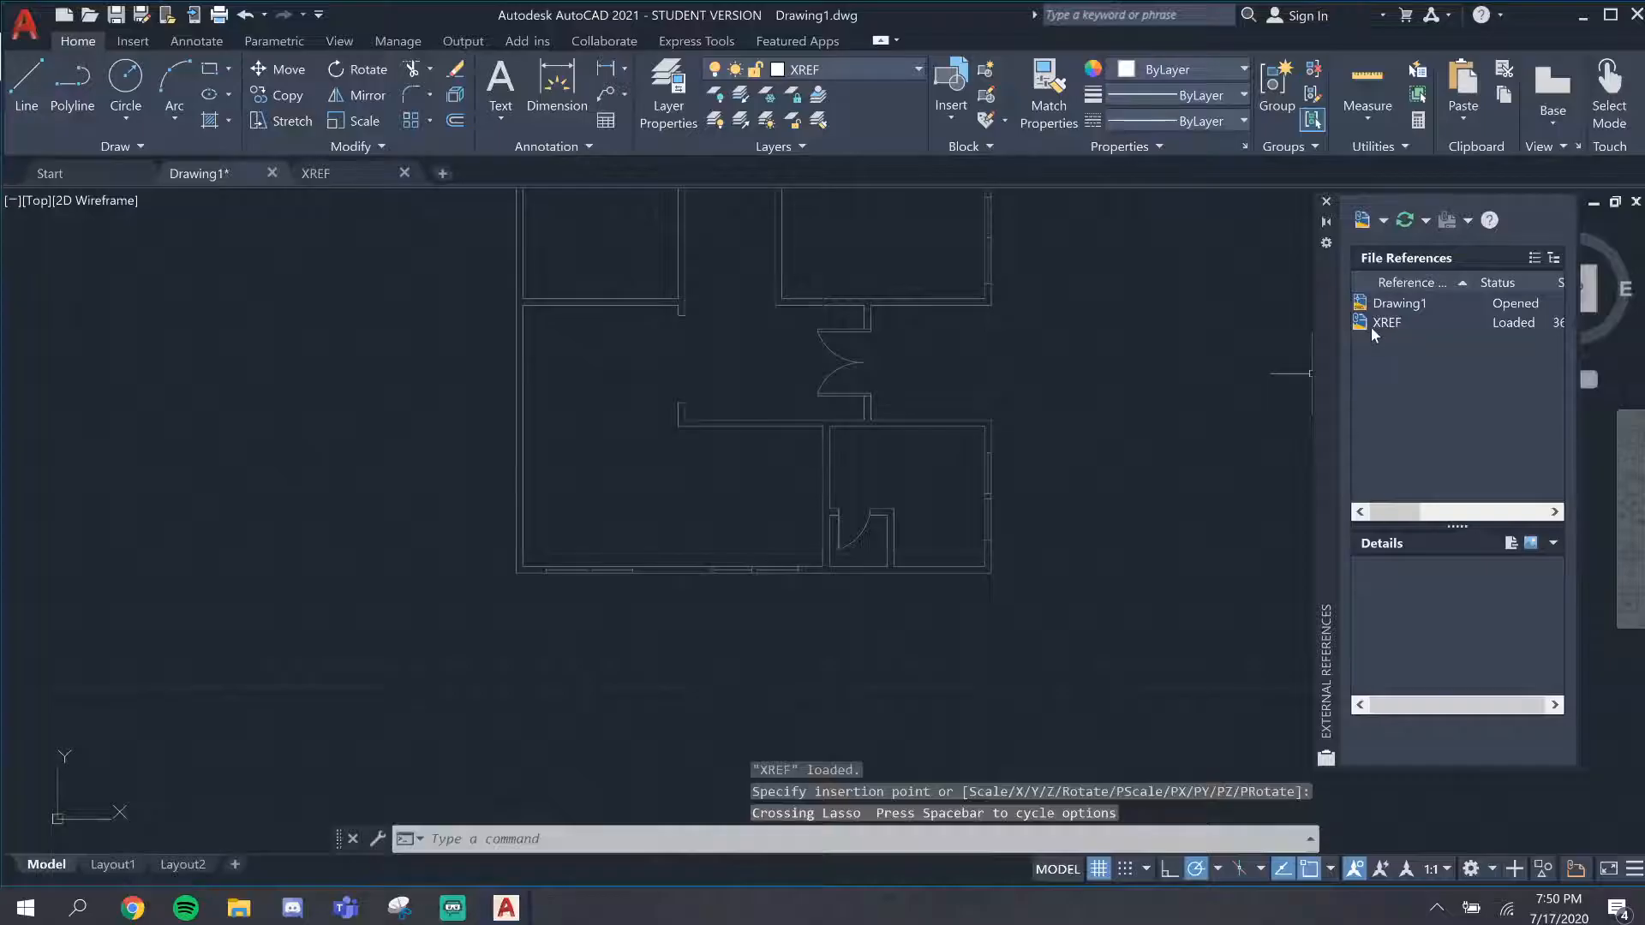
mouse_move(1386, 322)
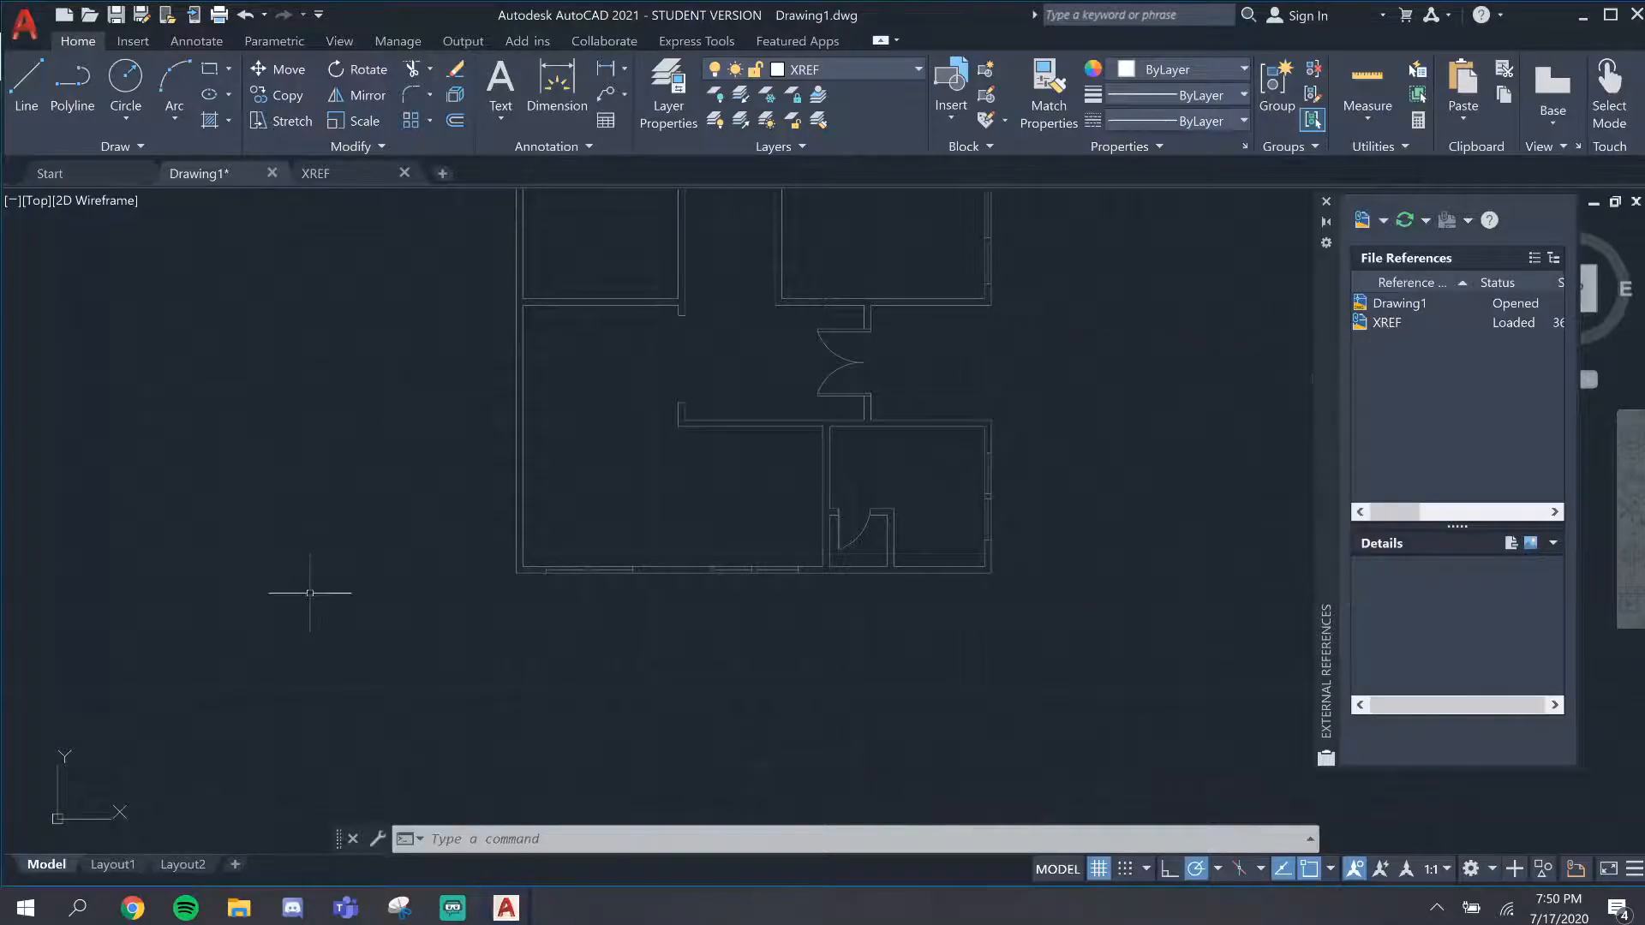
scroll("down", 3)
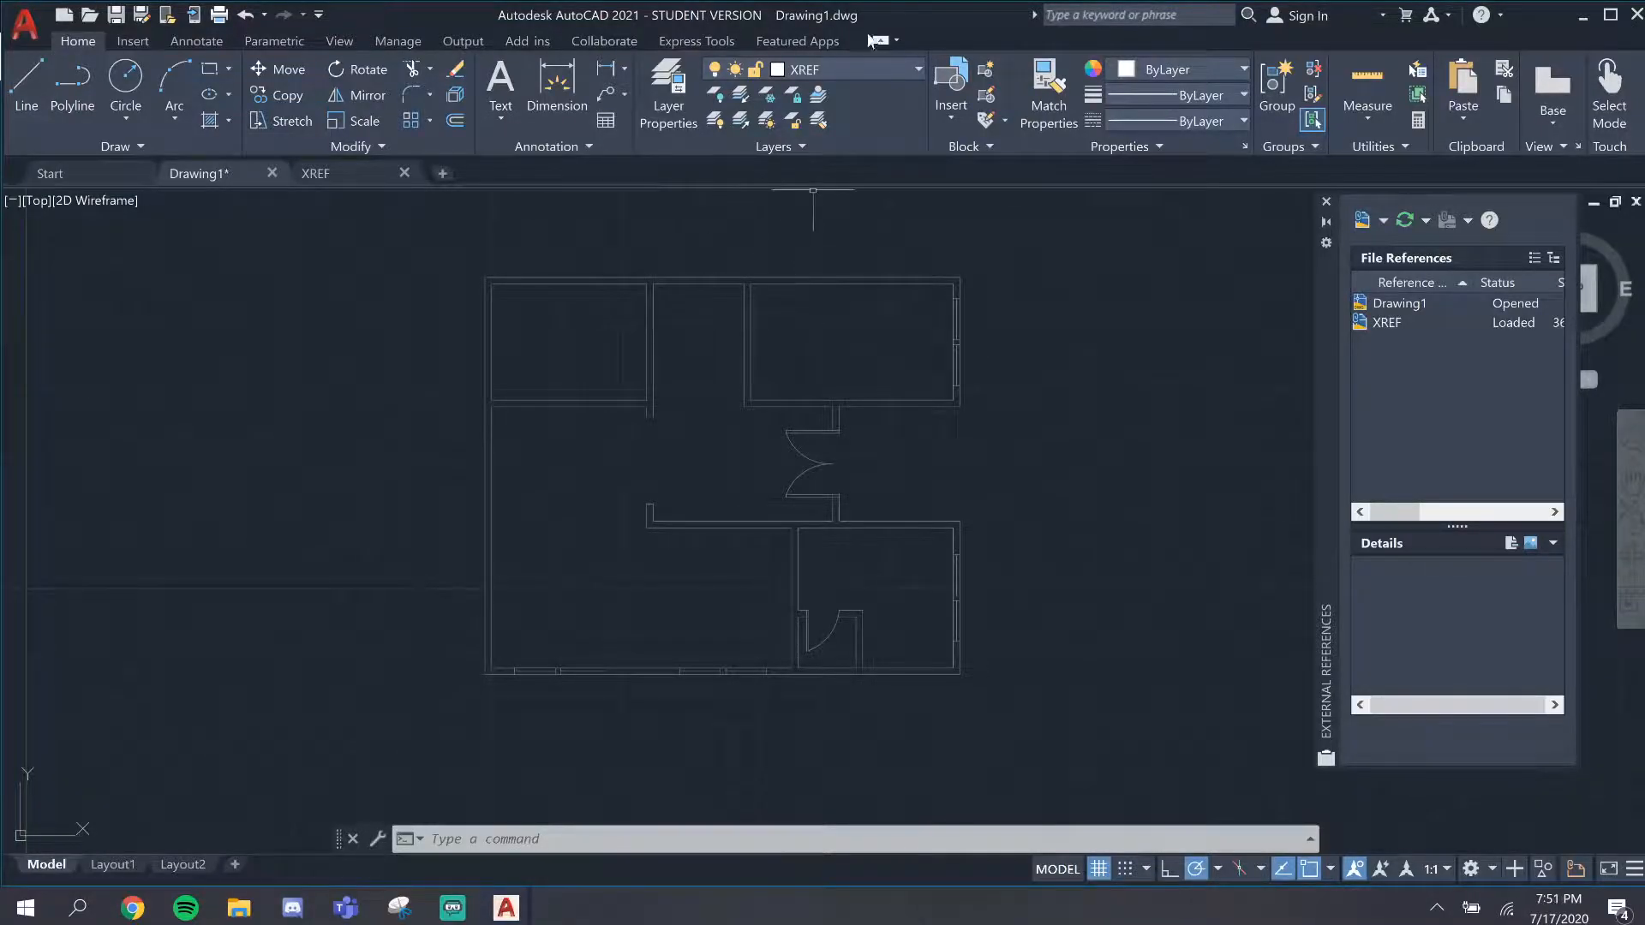
Lock the XREF layer from the Home ribbon's layer list
left_click(840, 68)
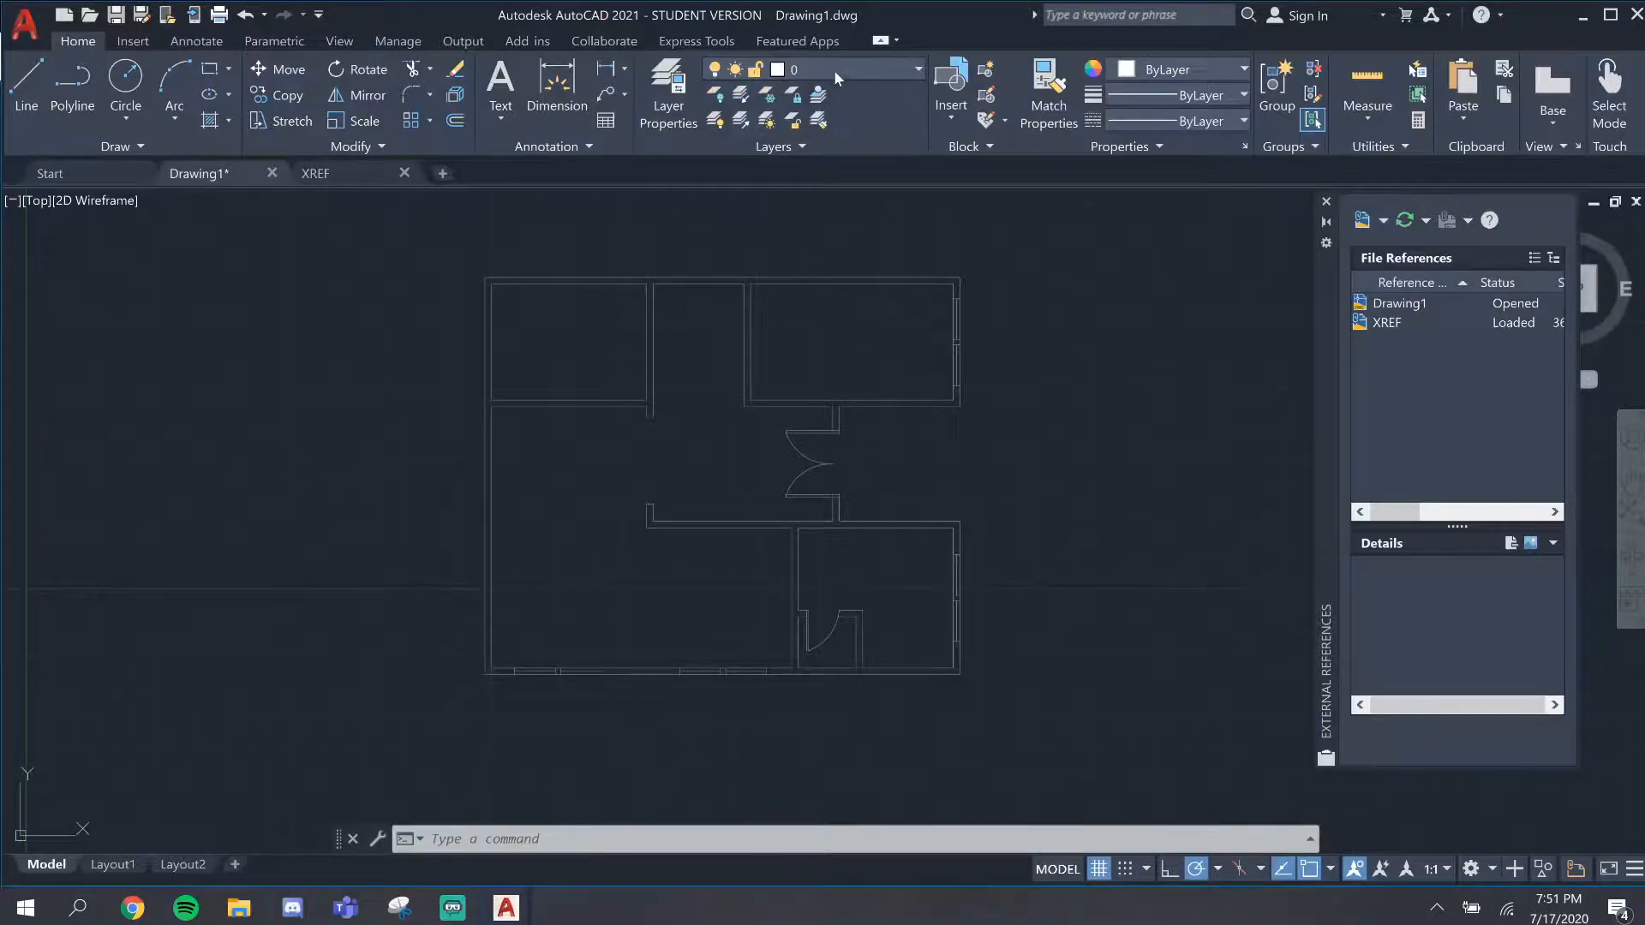
left_click(917, 69)
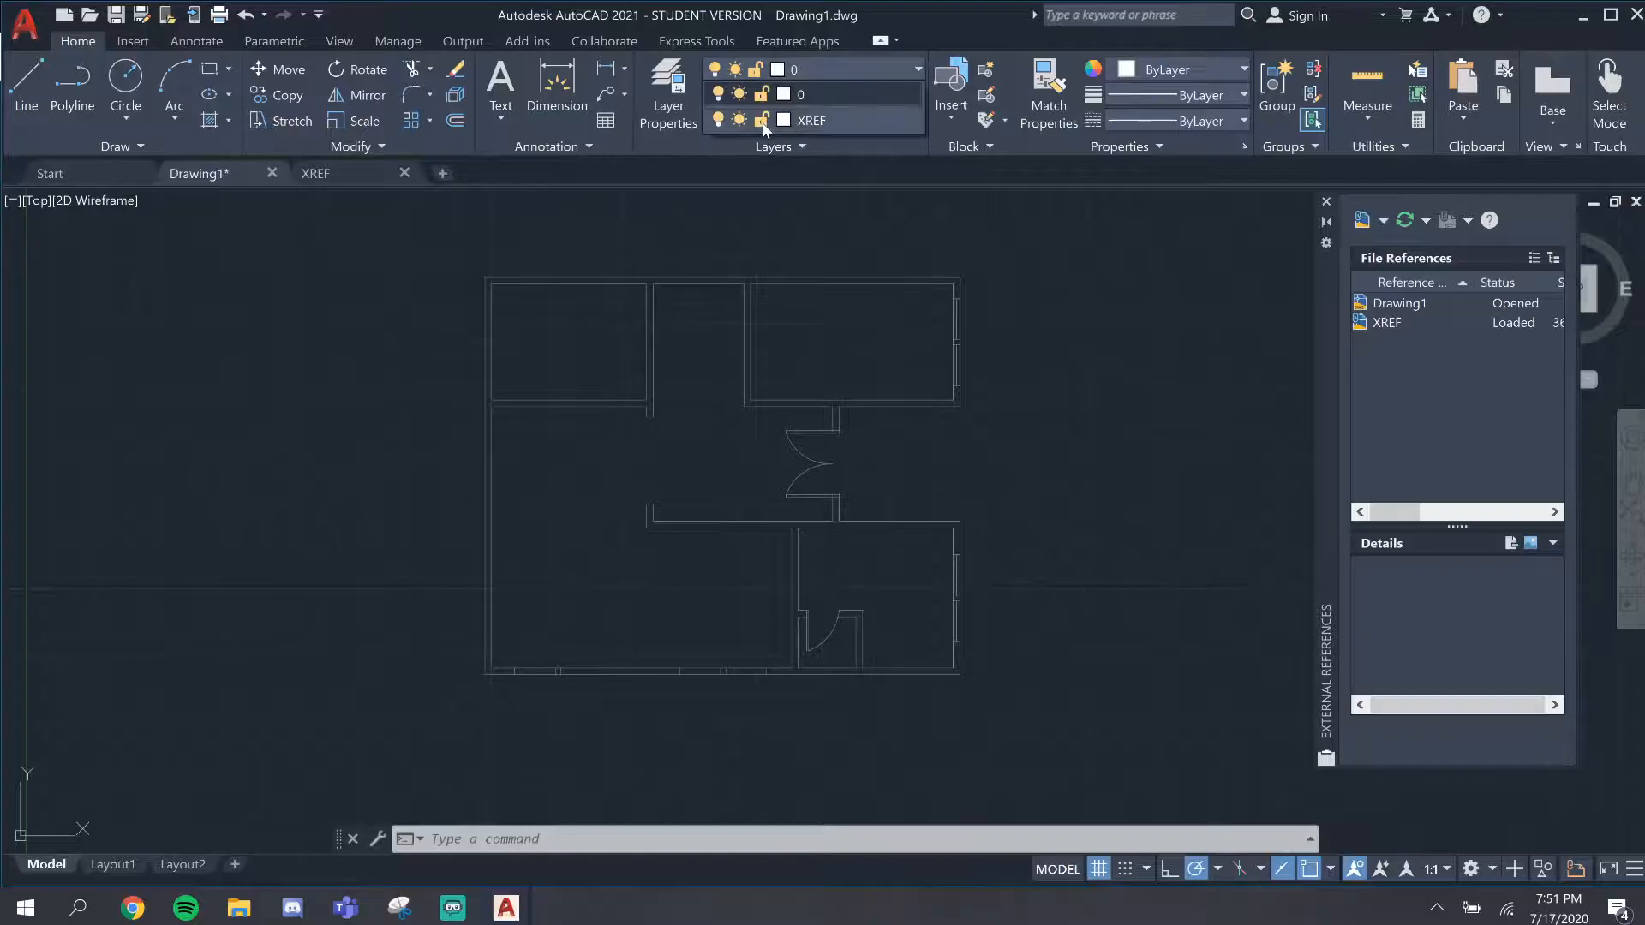
left_click(762, 120)
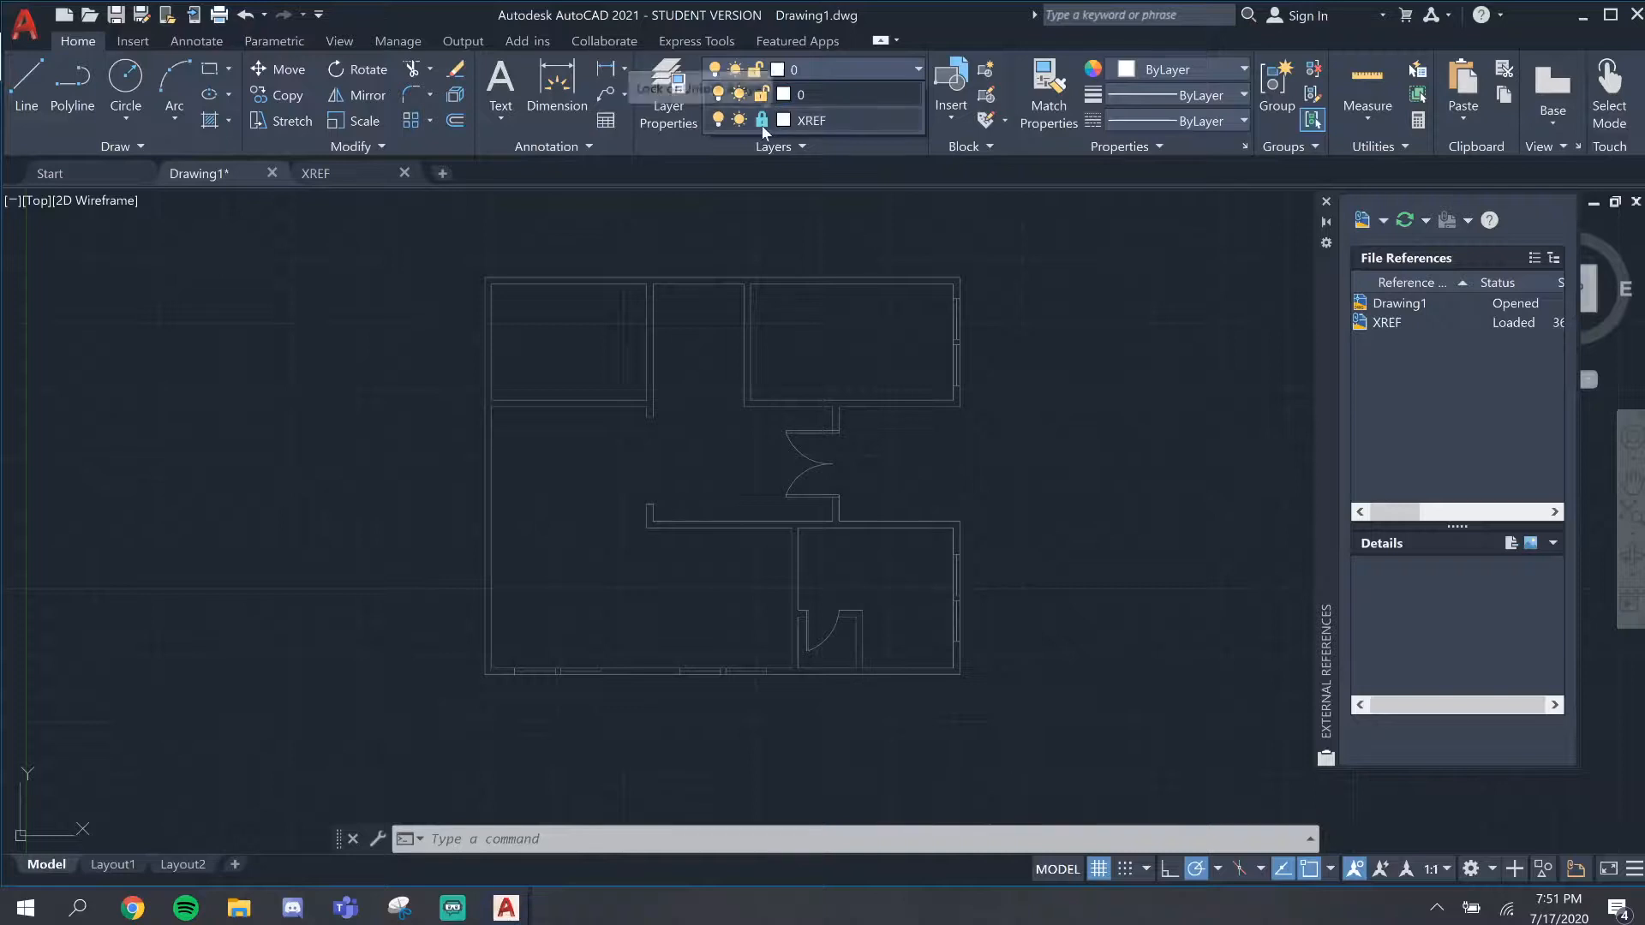
mouse_move(718, 125)
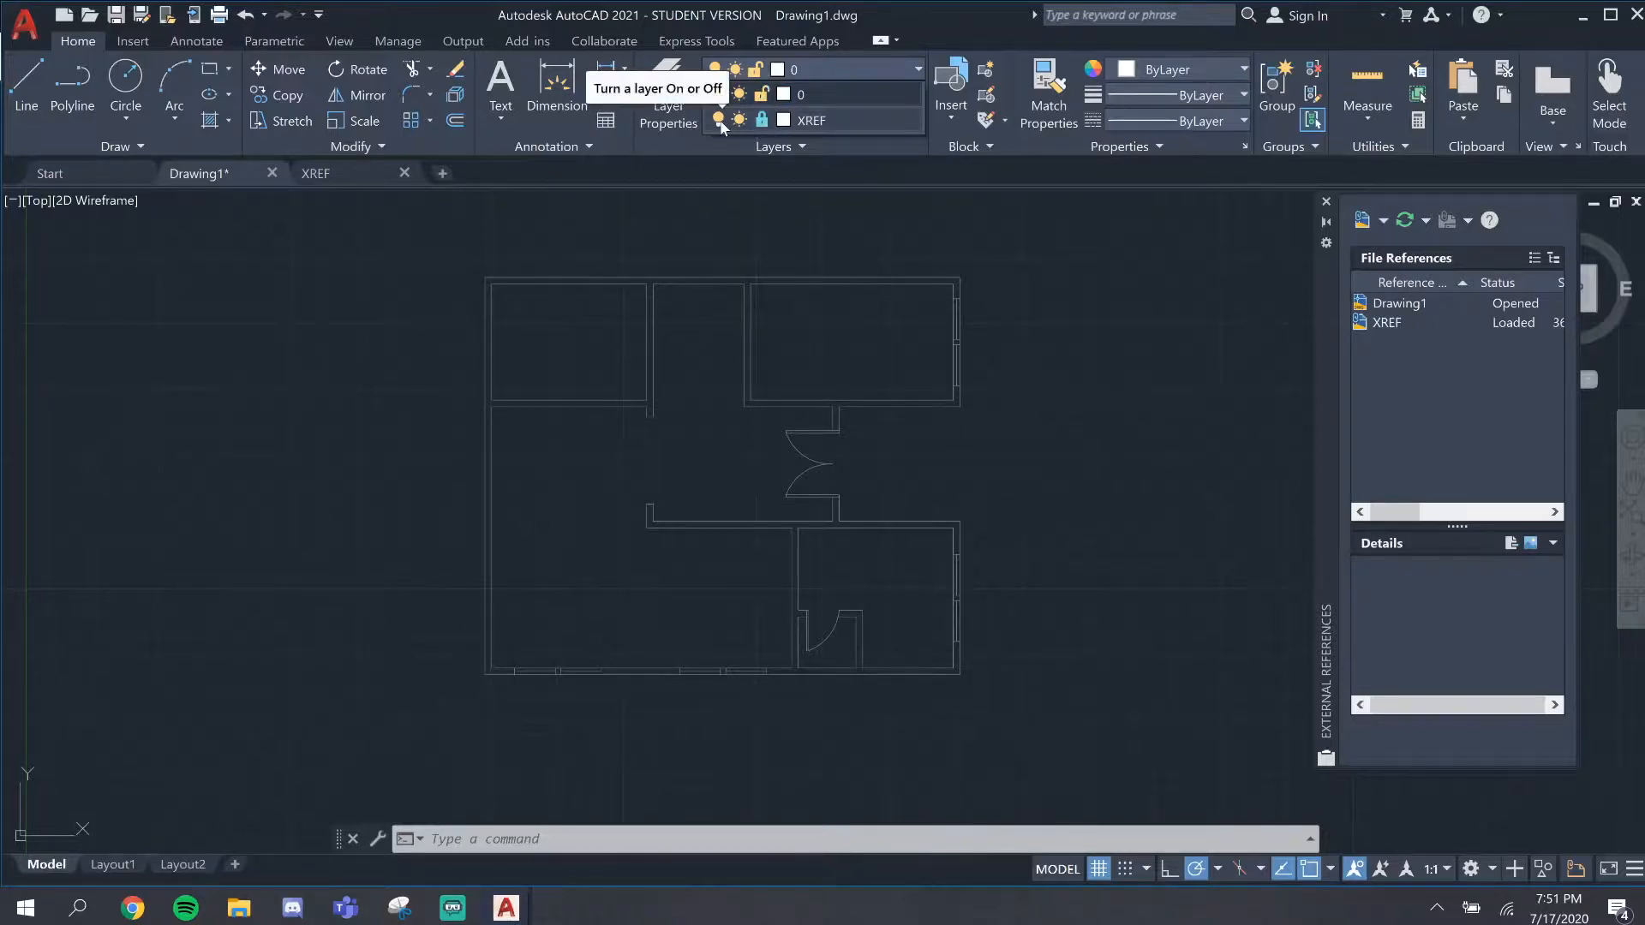
left_click(735, 118)
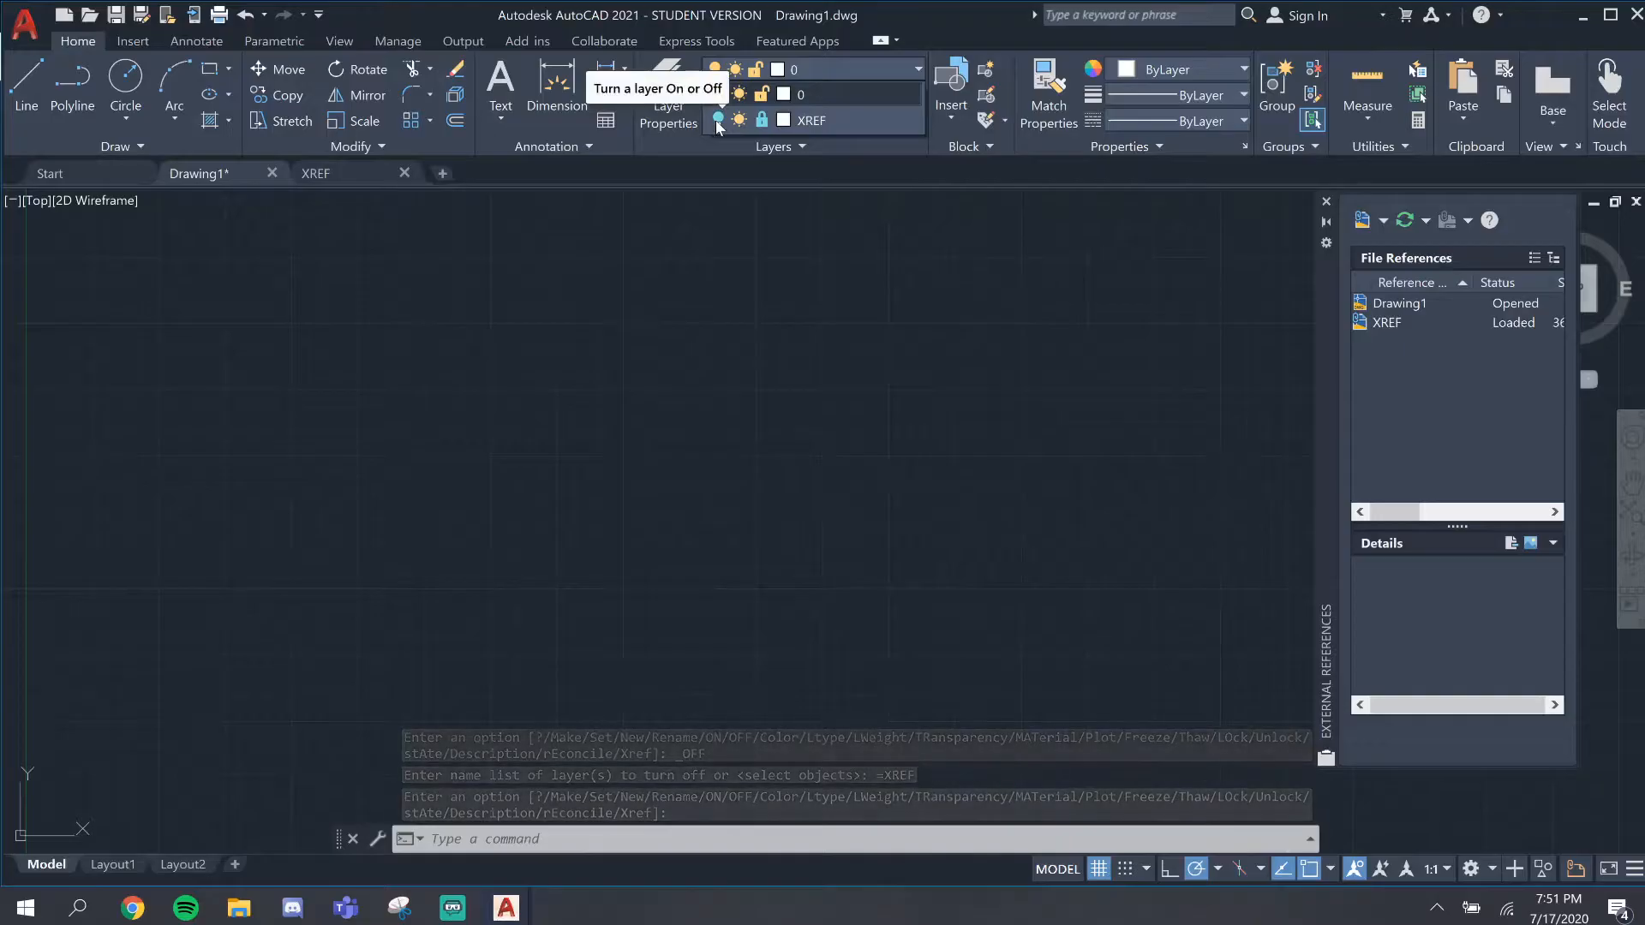
left_click(737, 120)
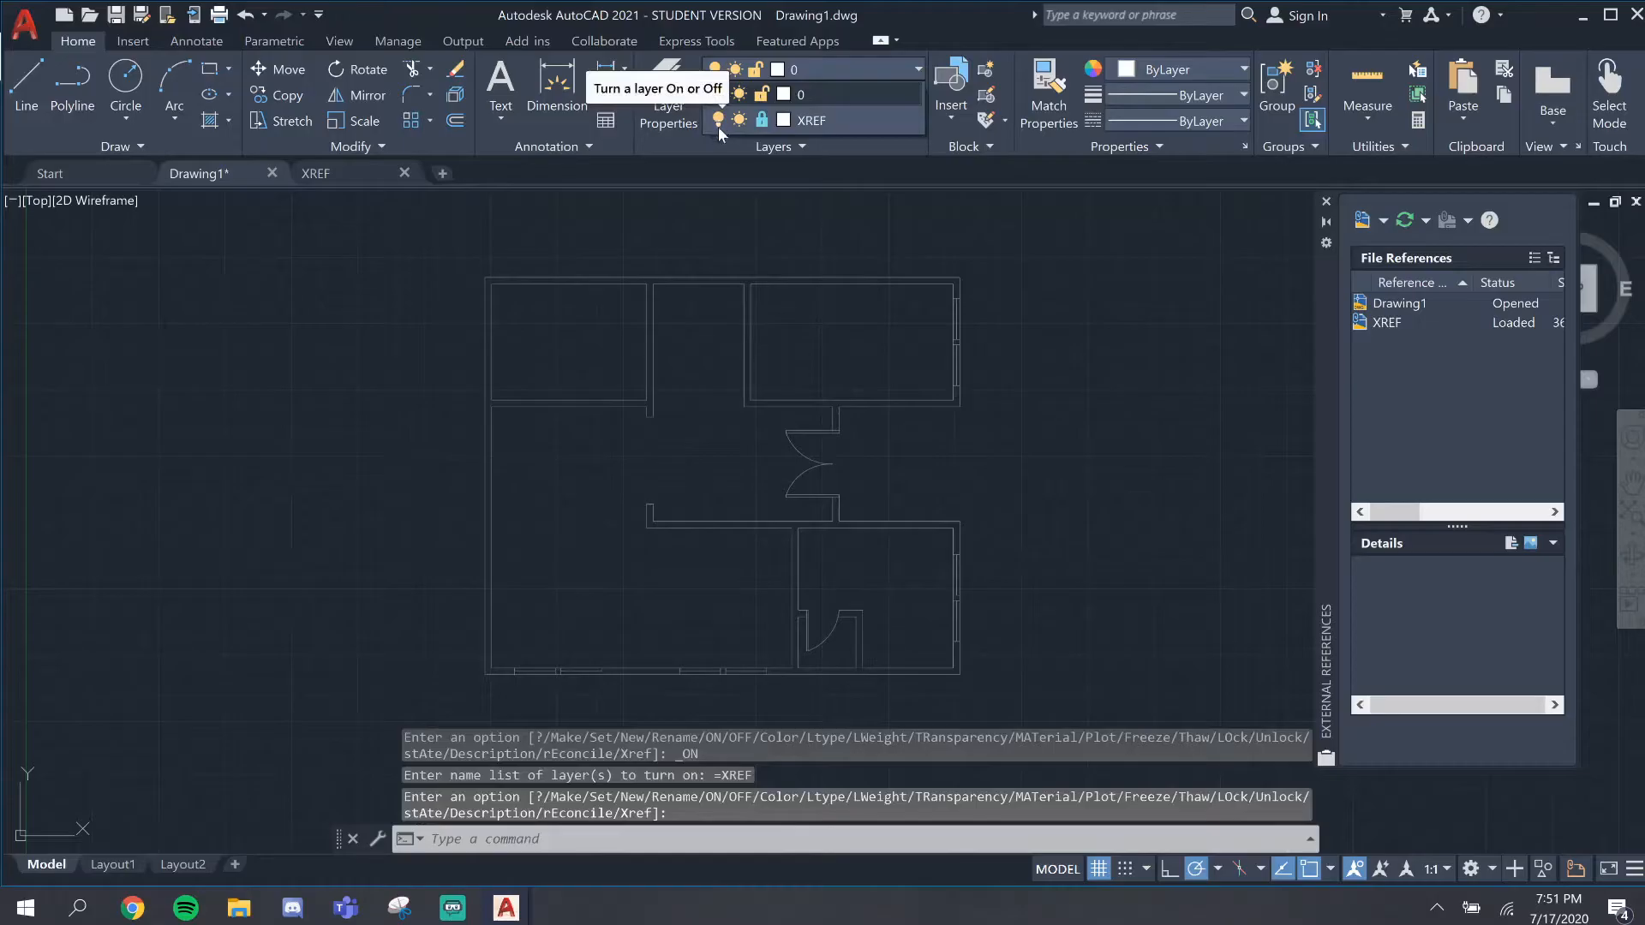